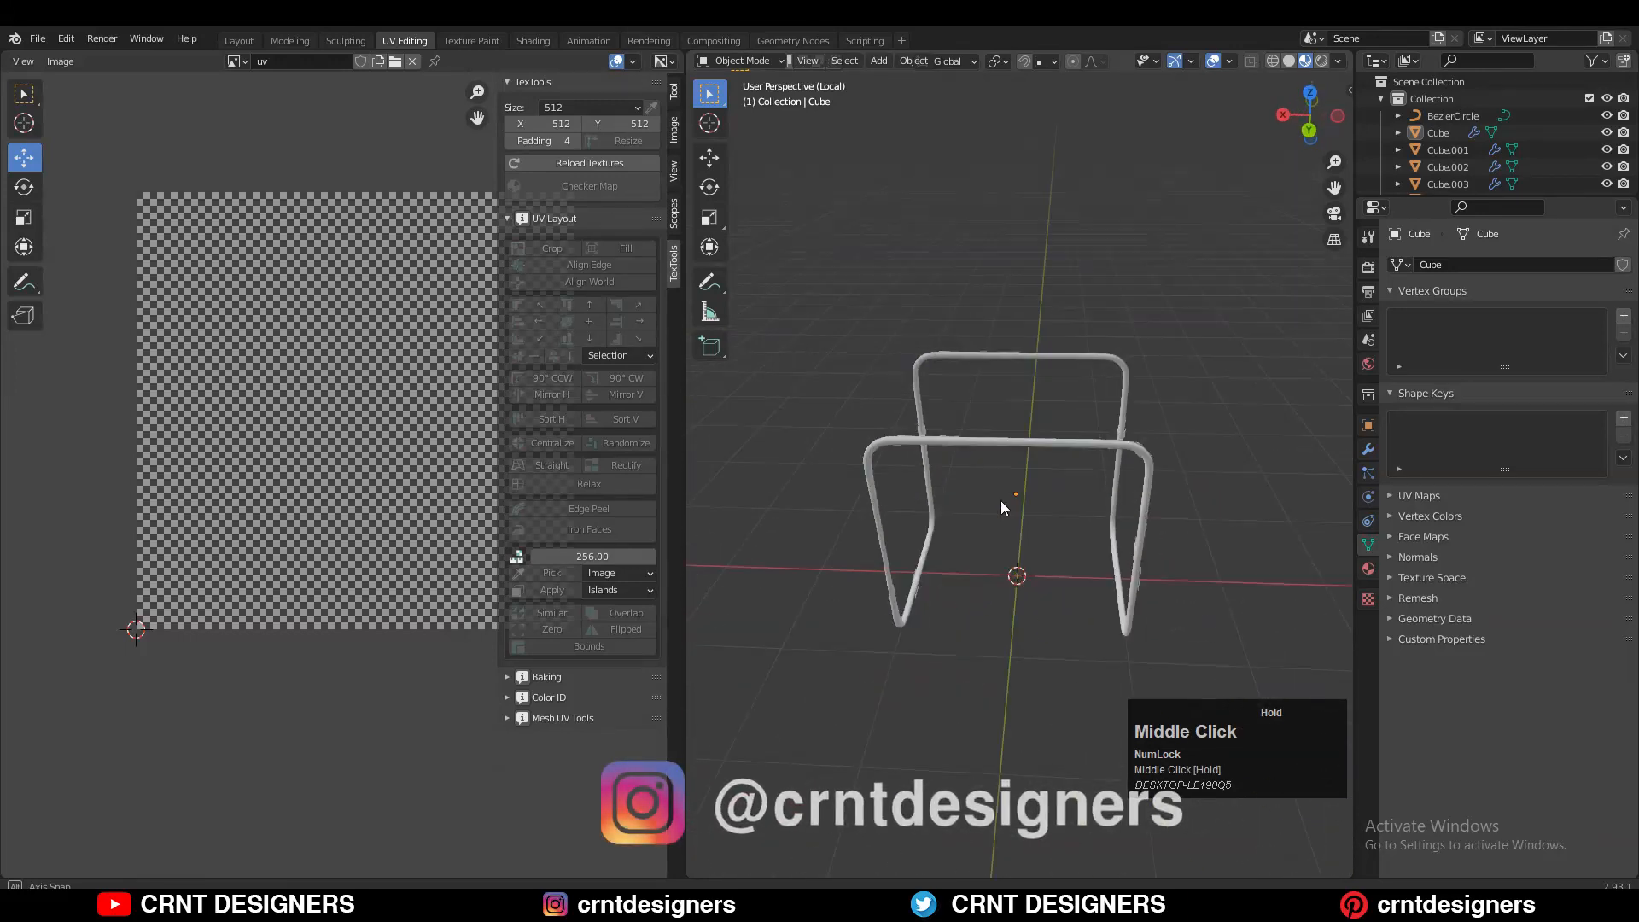
# Orbit and zoom the viewport to bring the Cube chair frame into view.
pyautogui.moveTo(1004, 507); pyautogui.dragTo(1233, 413)
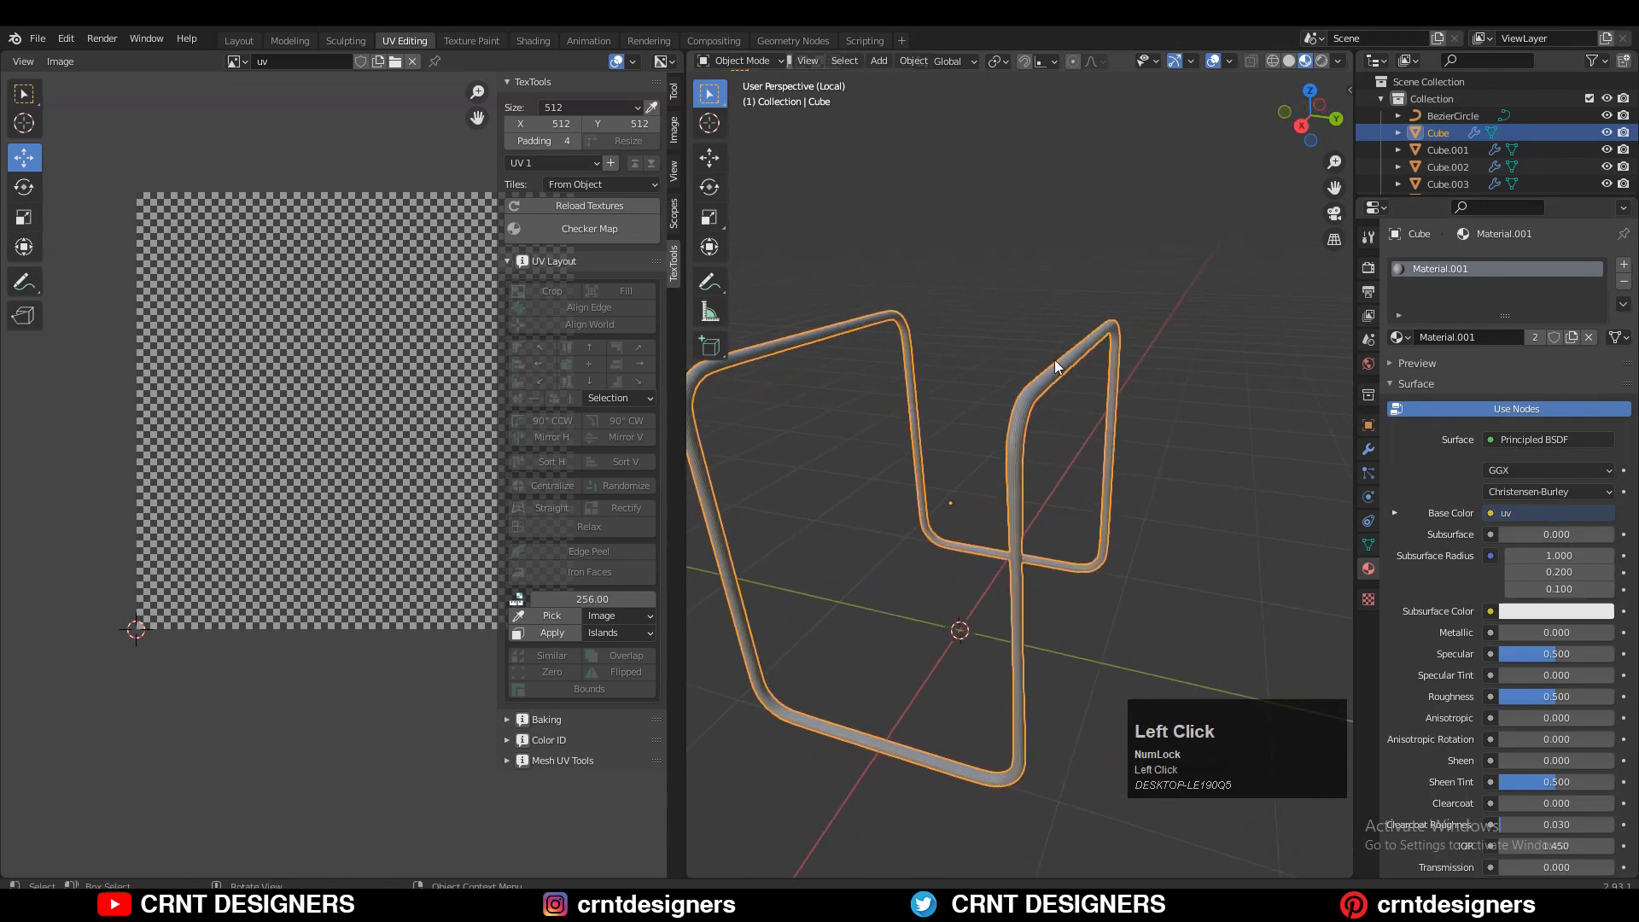
pyautogui.scroll(3)
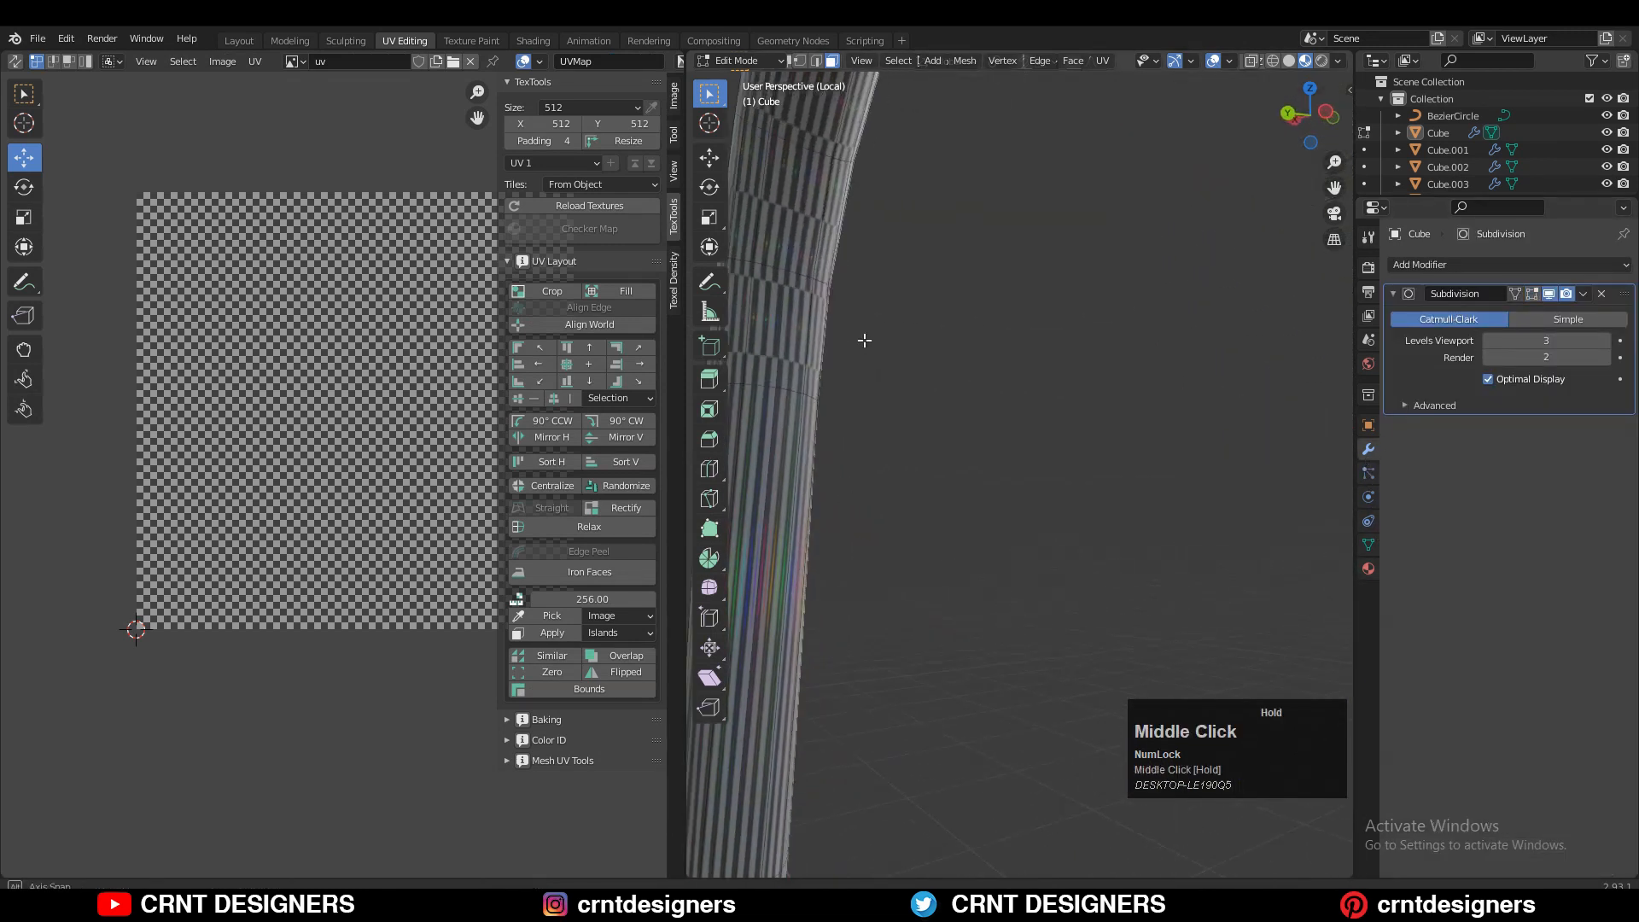
# Inspect the tube edges, then apply UV Unwrap to the whole Cube chair-frame mesh.
pyautogui.scroll(-3)
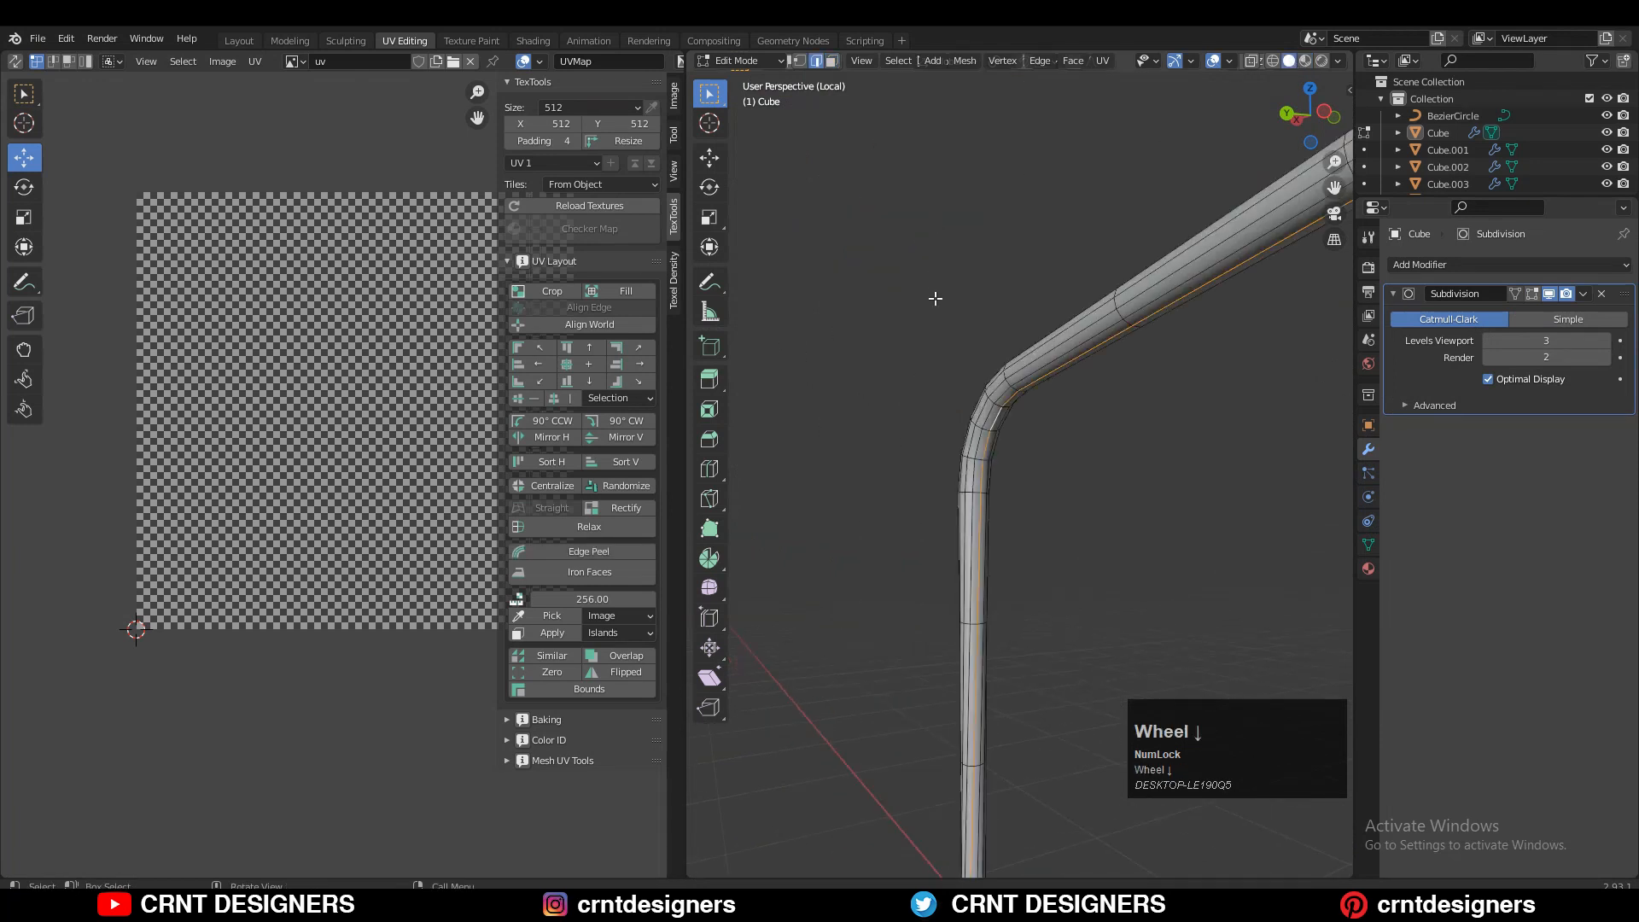
pyautogui.moveTo(935, 298); pyautogui.dragTo(1141, 450)
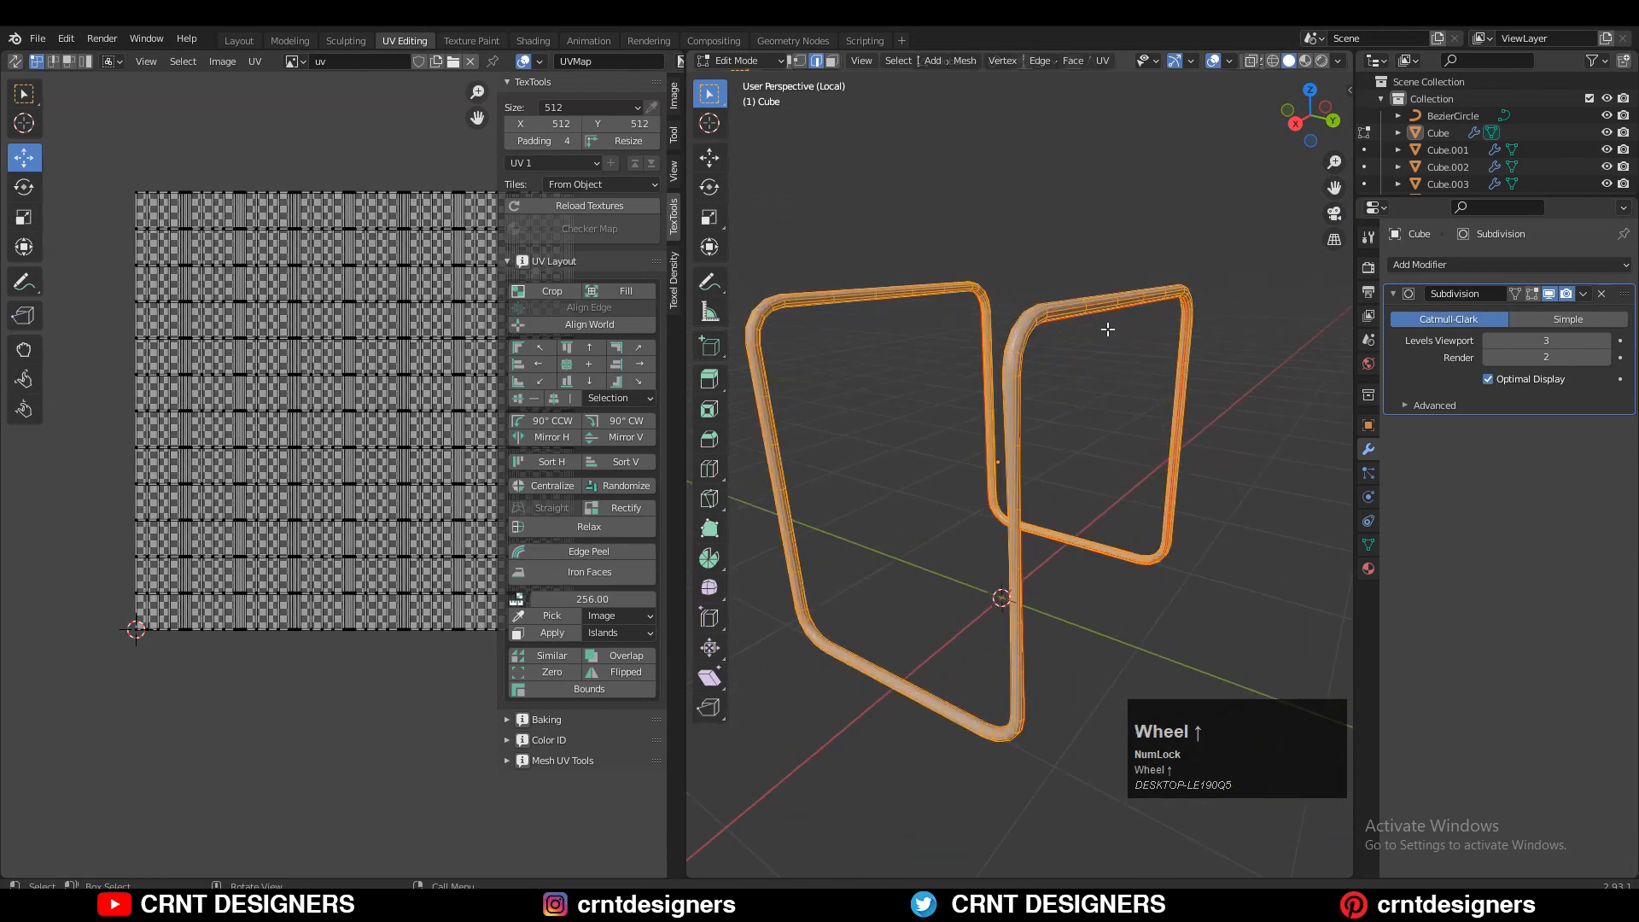
pyautogui.click(1102, 59)
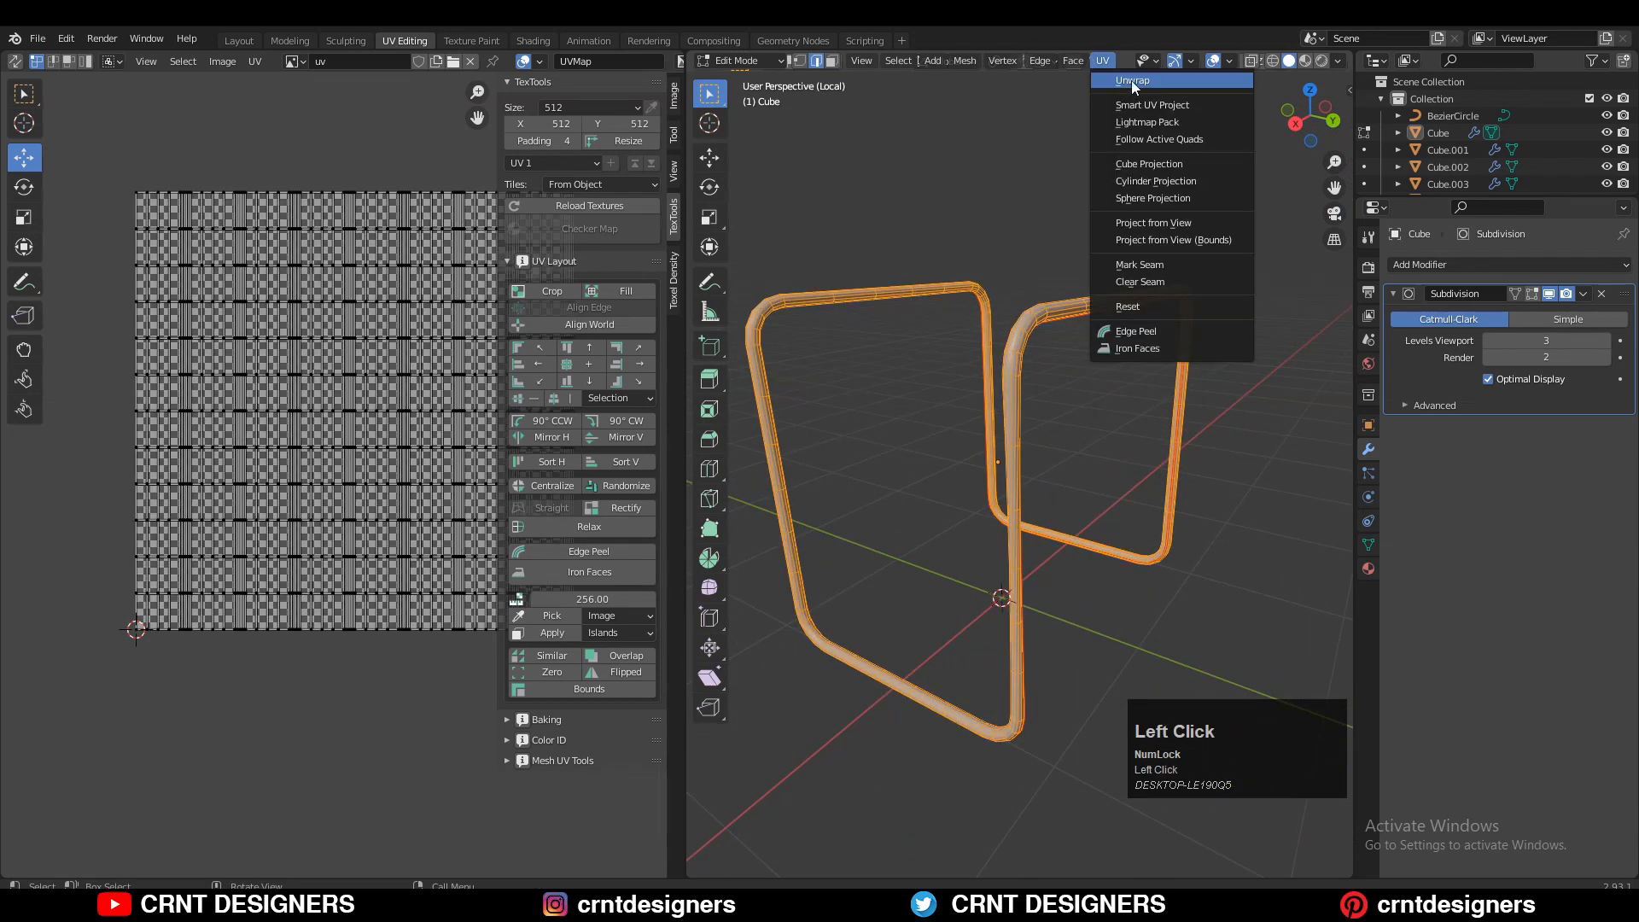
pyautogui.click(1130, 79)
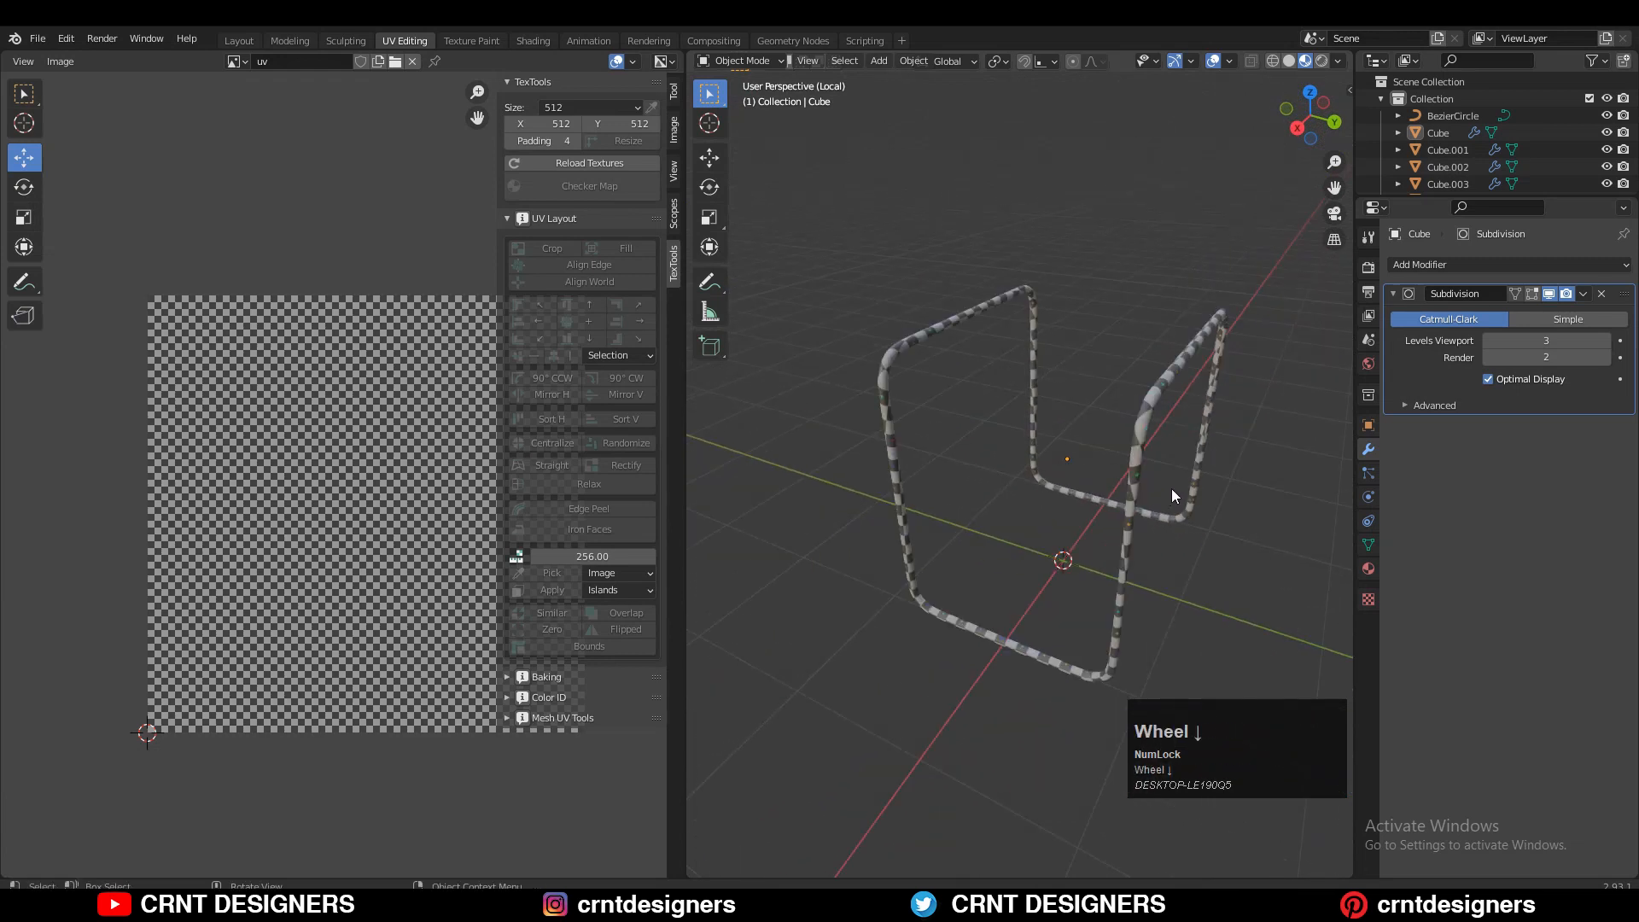
pyautogui.press('Tab')
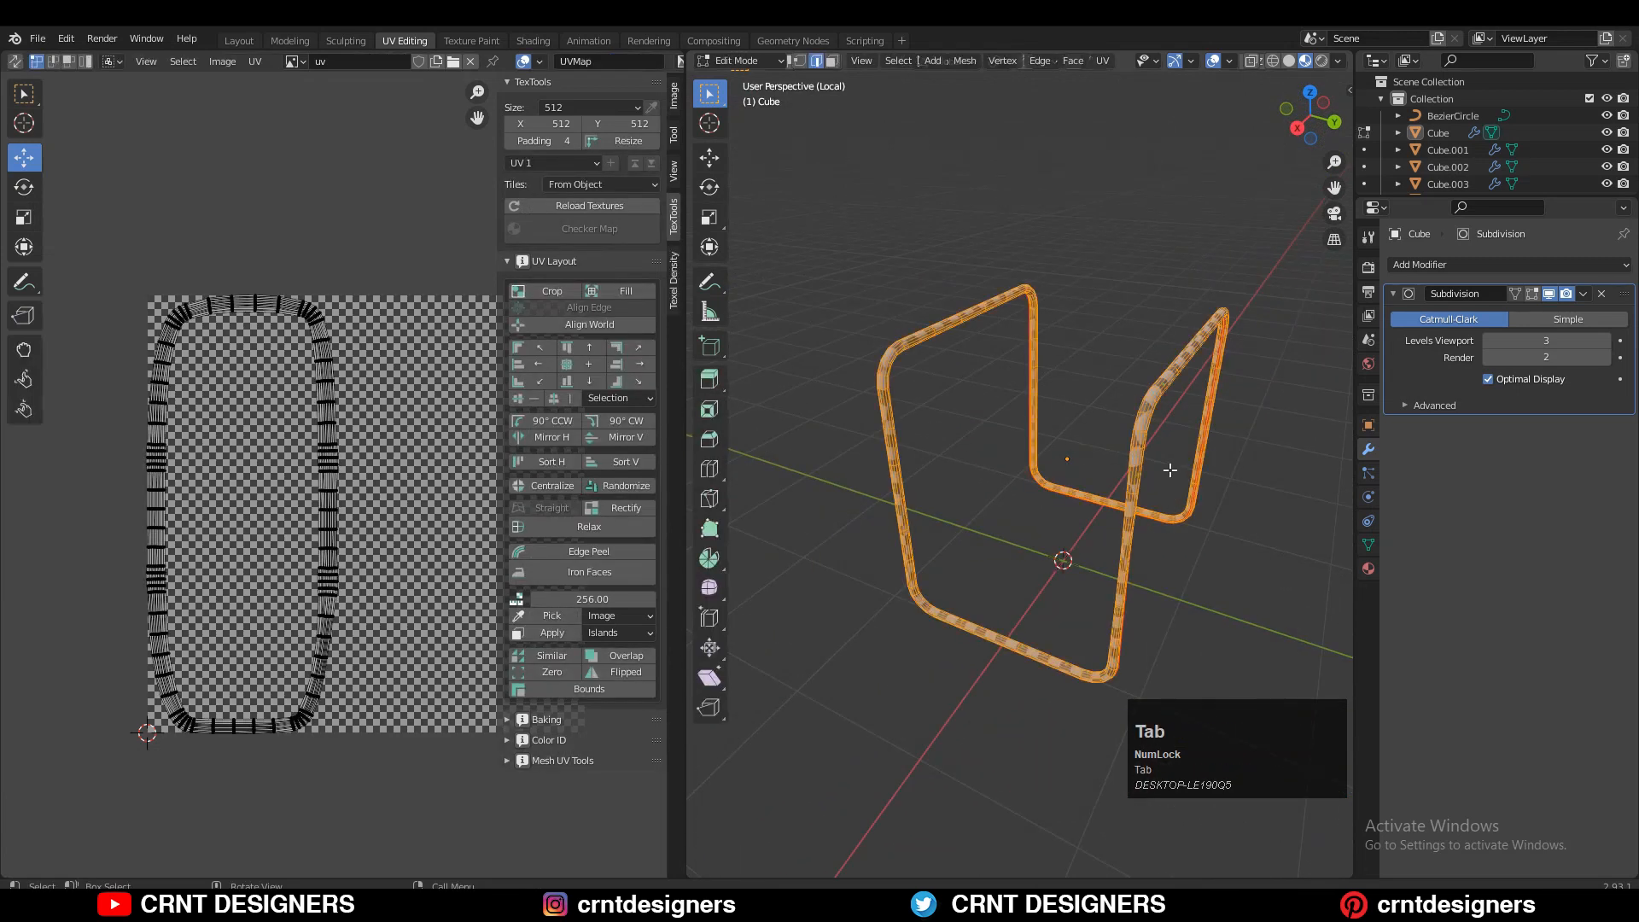
pyautogui.press('Tab')
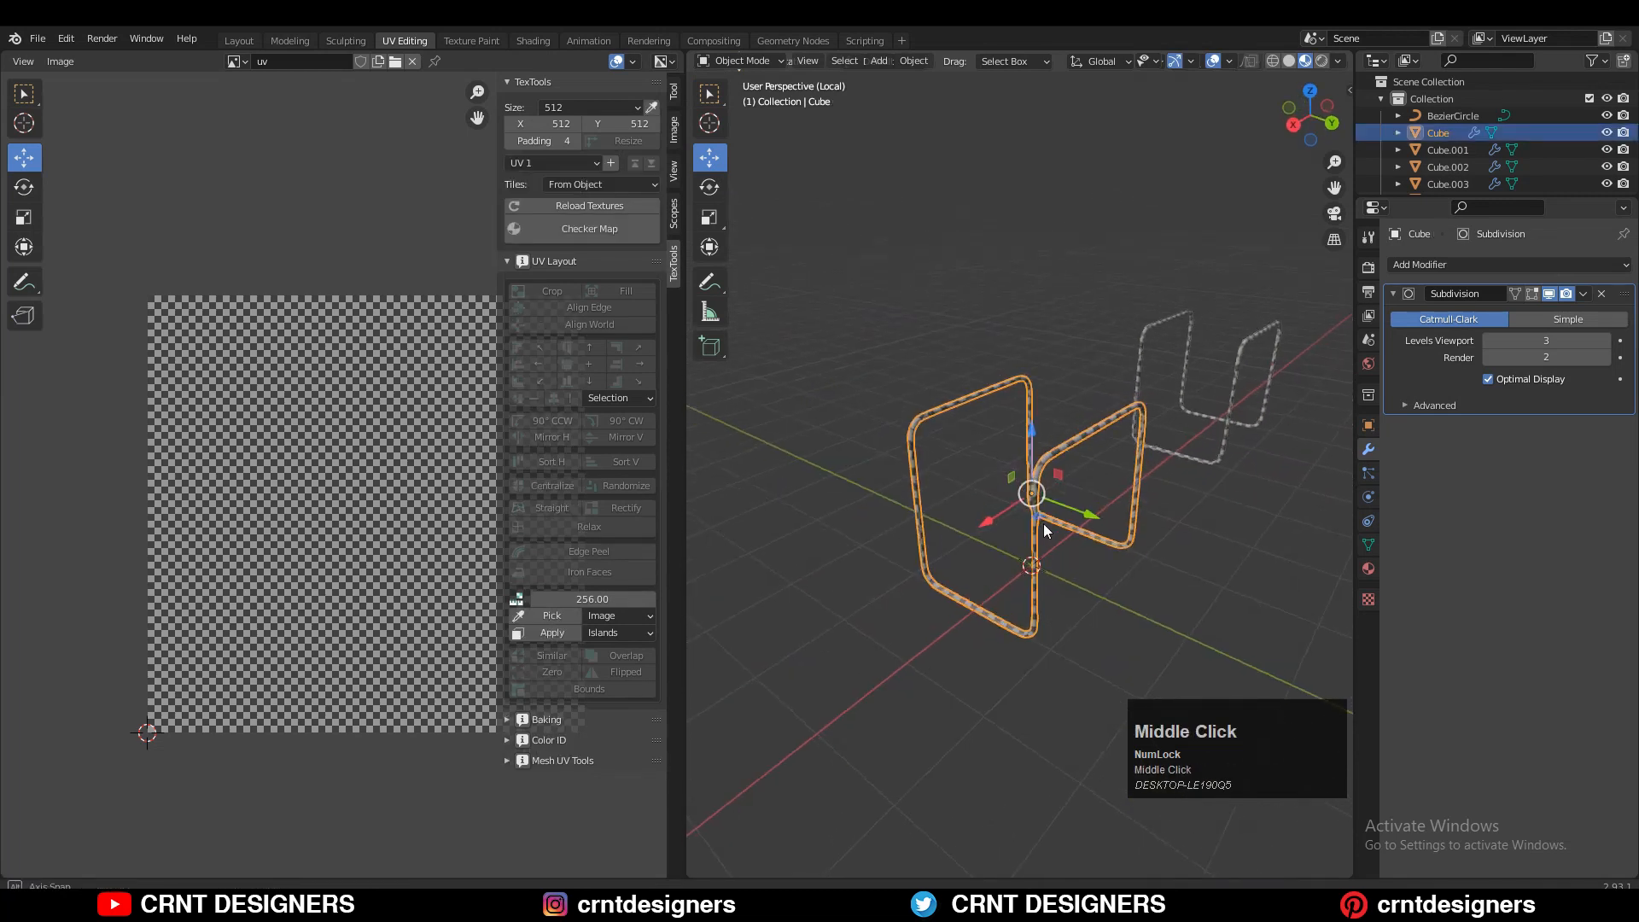
pyautogui.scroll(3)
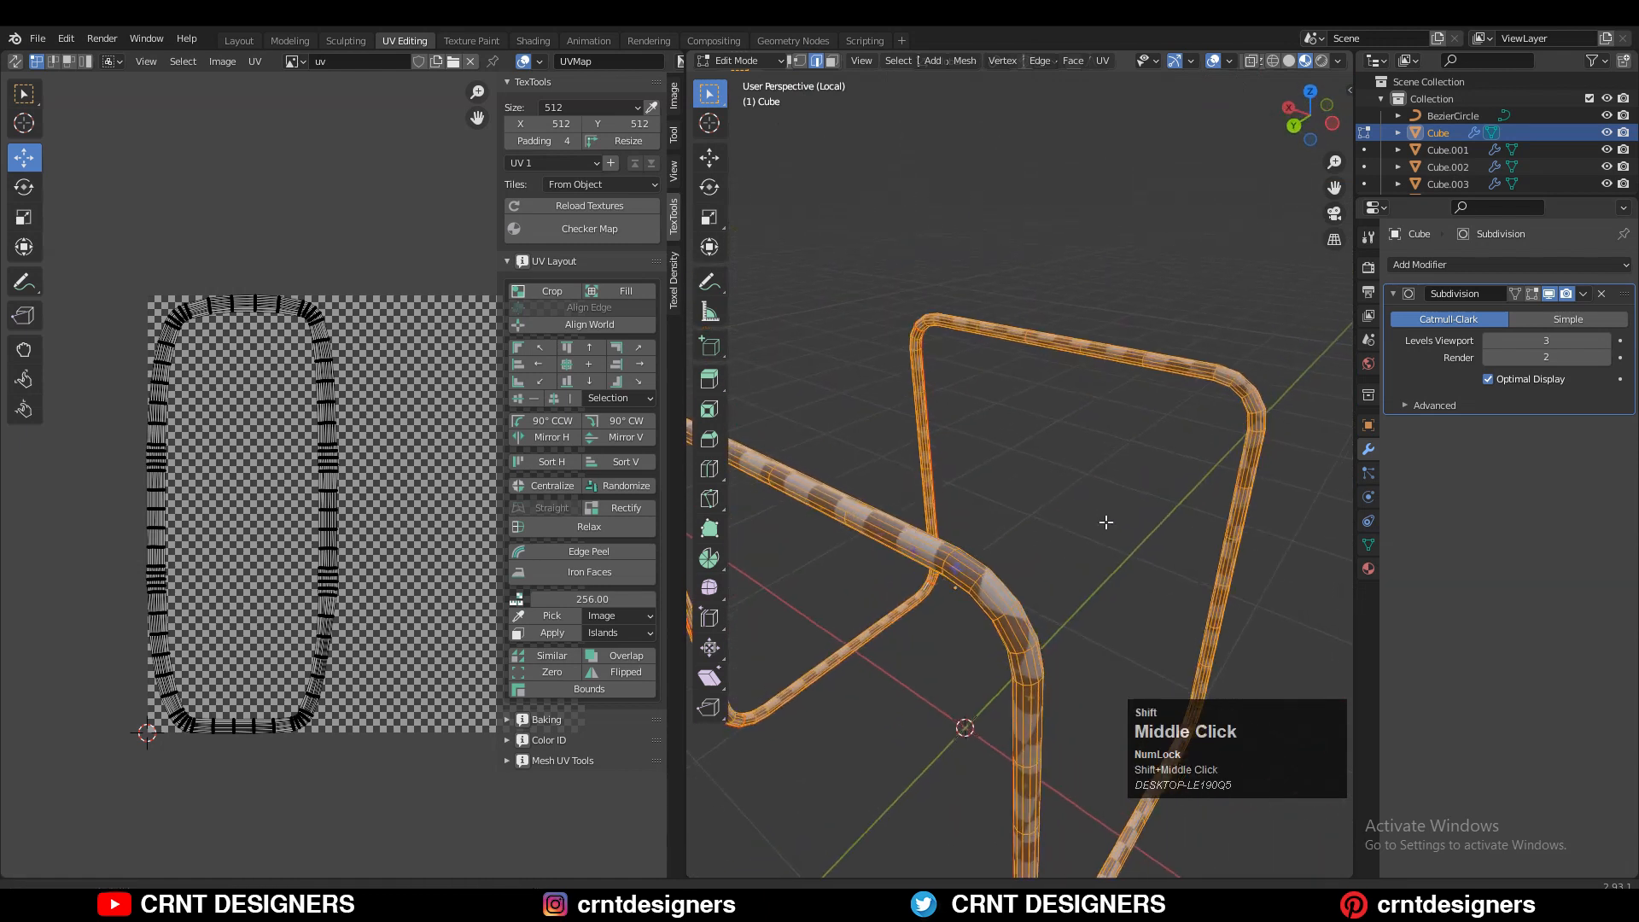
# Mark seams on the selected chair-frame edges from the Mesh menu.
pyautogui.click(964, 60)
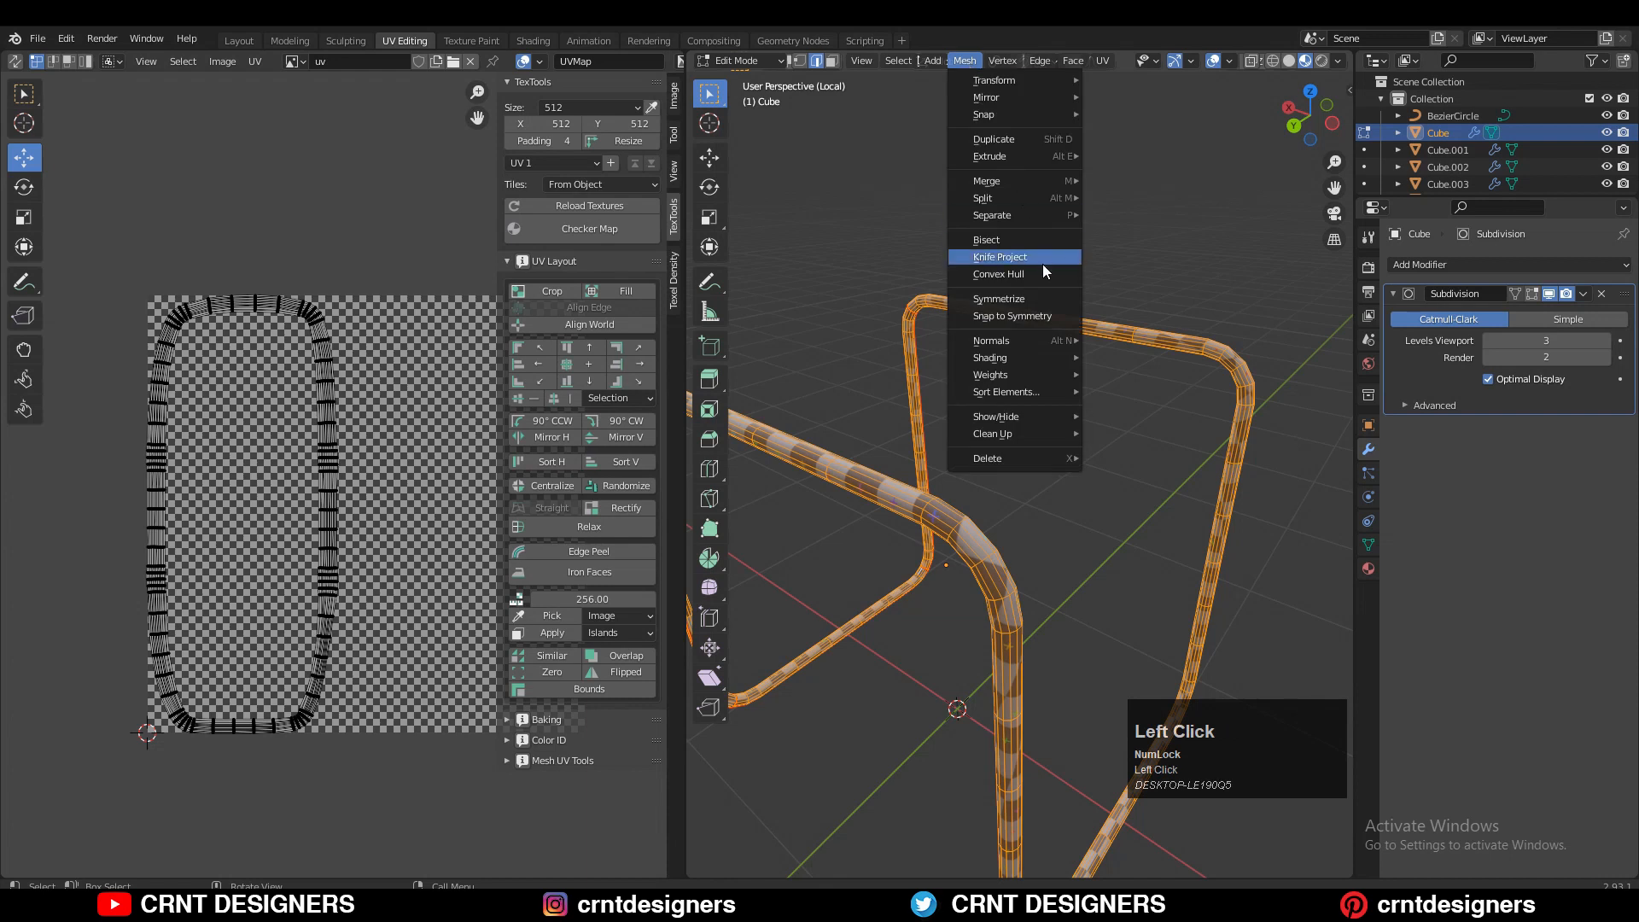
pyautogui.click(998, 298)
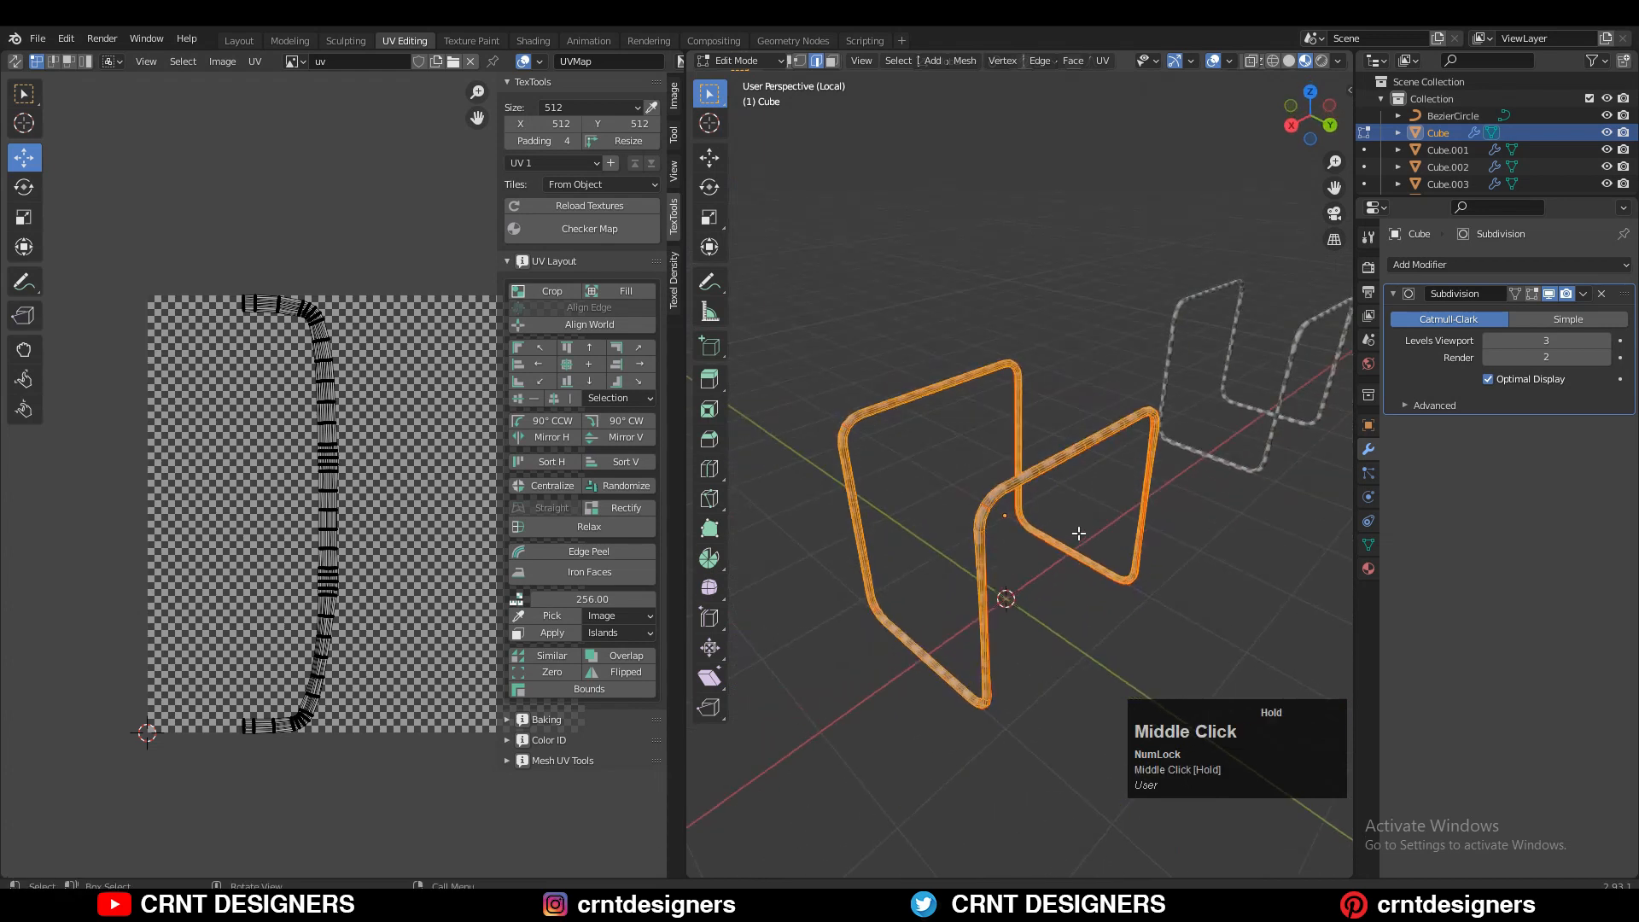
# Inspect the checker texture across the chair frames and deselect Cube.011.
pyautogui.moveTo(1079, 533); pyautogui.dragTo(962, 400)
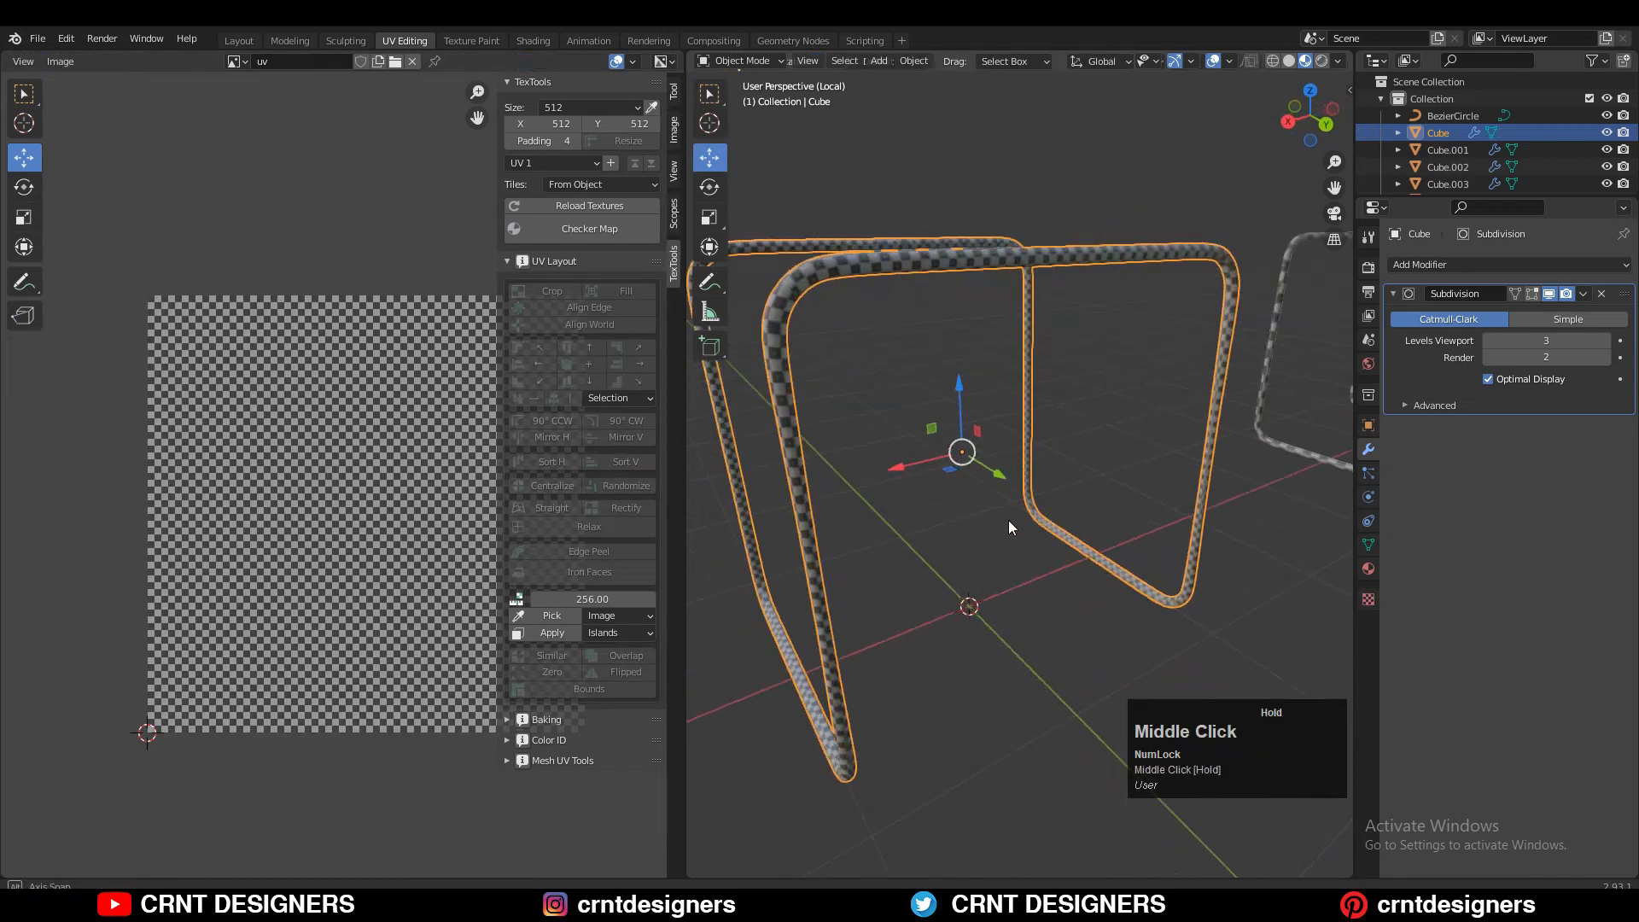
pyautogui.moveTo(1009, 526); pyautogui.dragTo(1080, 499)
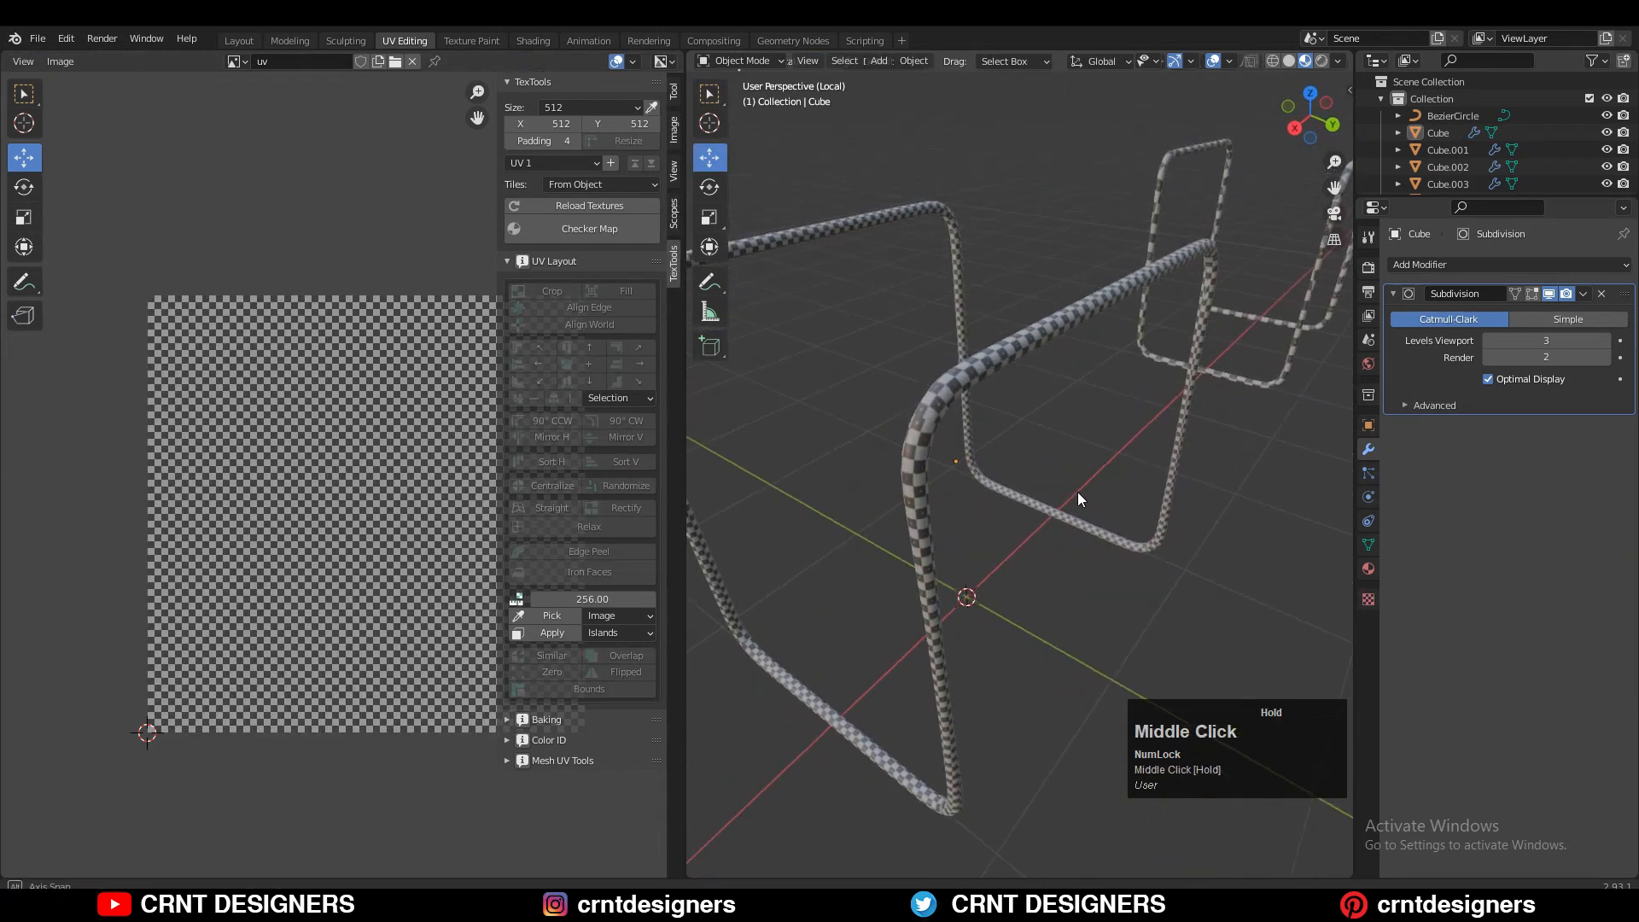
pyautogui.scroll(-3)
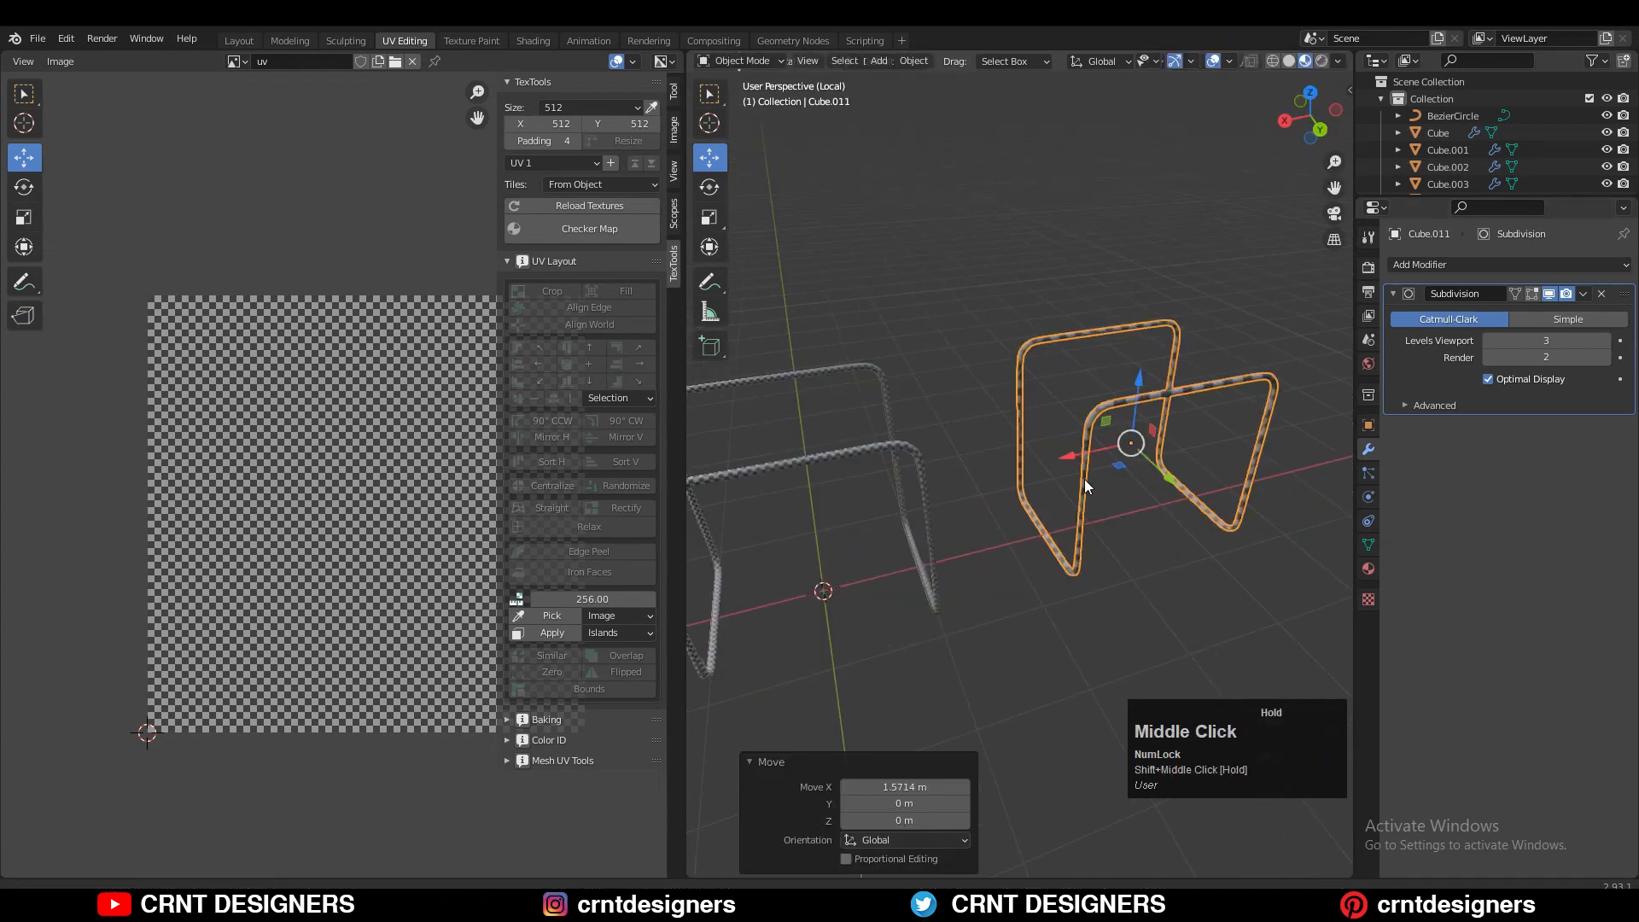
pyautogui.click(1080, 538)
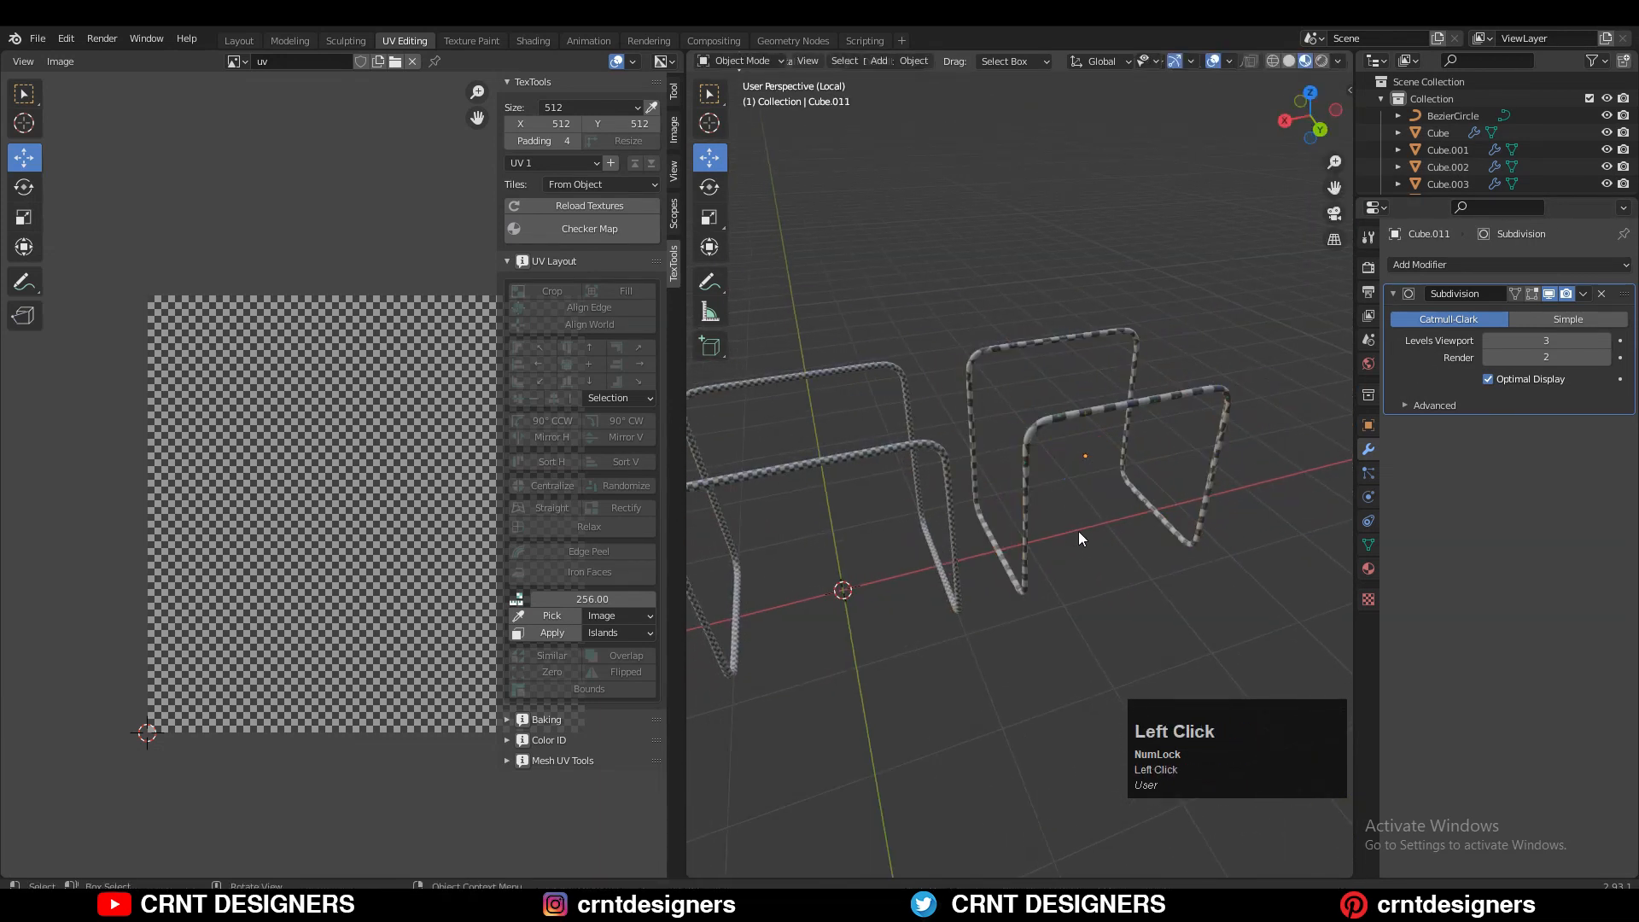
pyautogui.scroll(3)
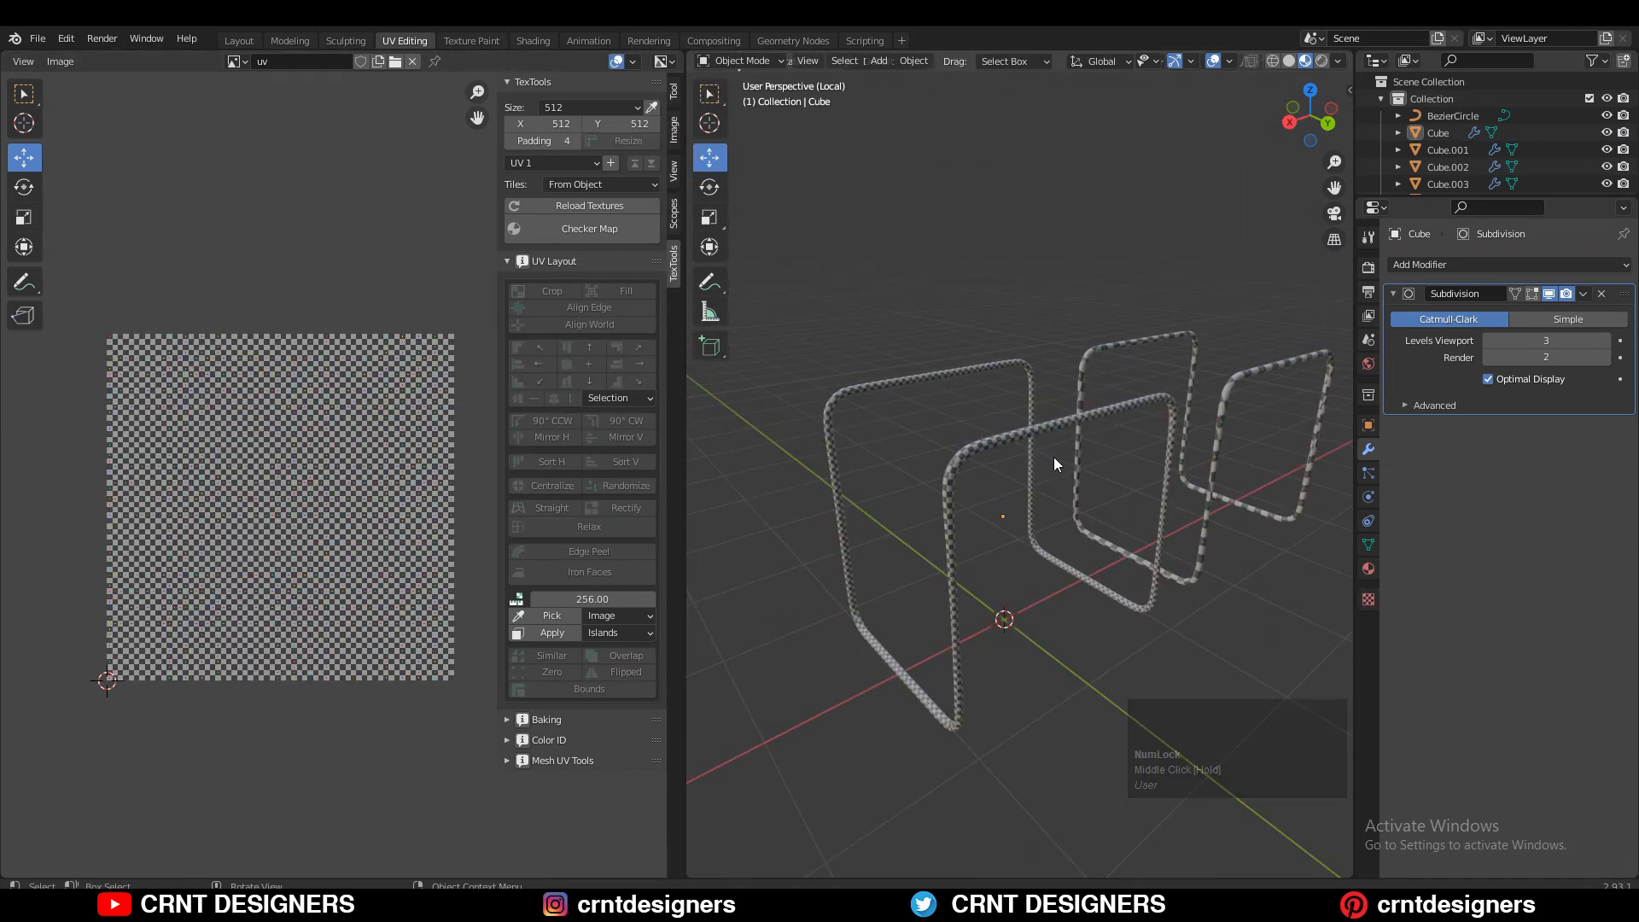
pyautogui.press('Tab')
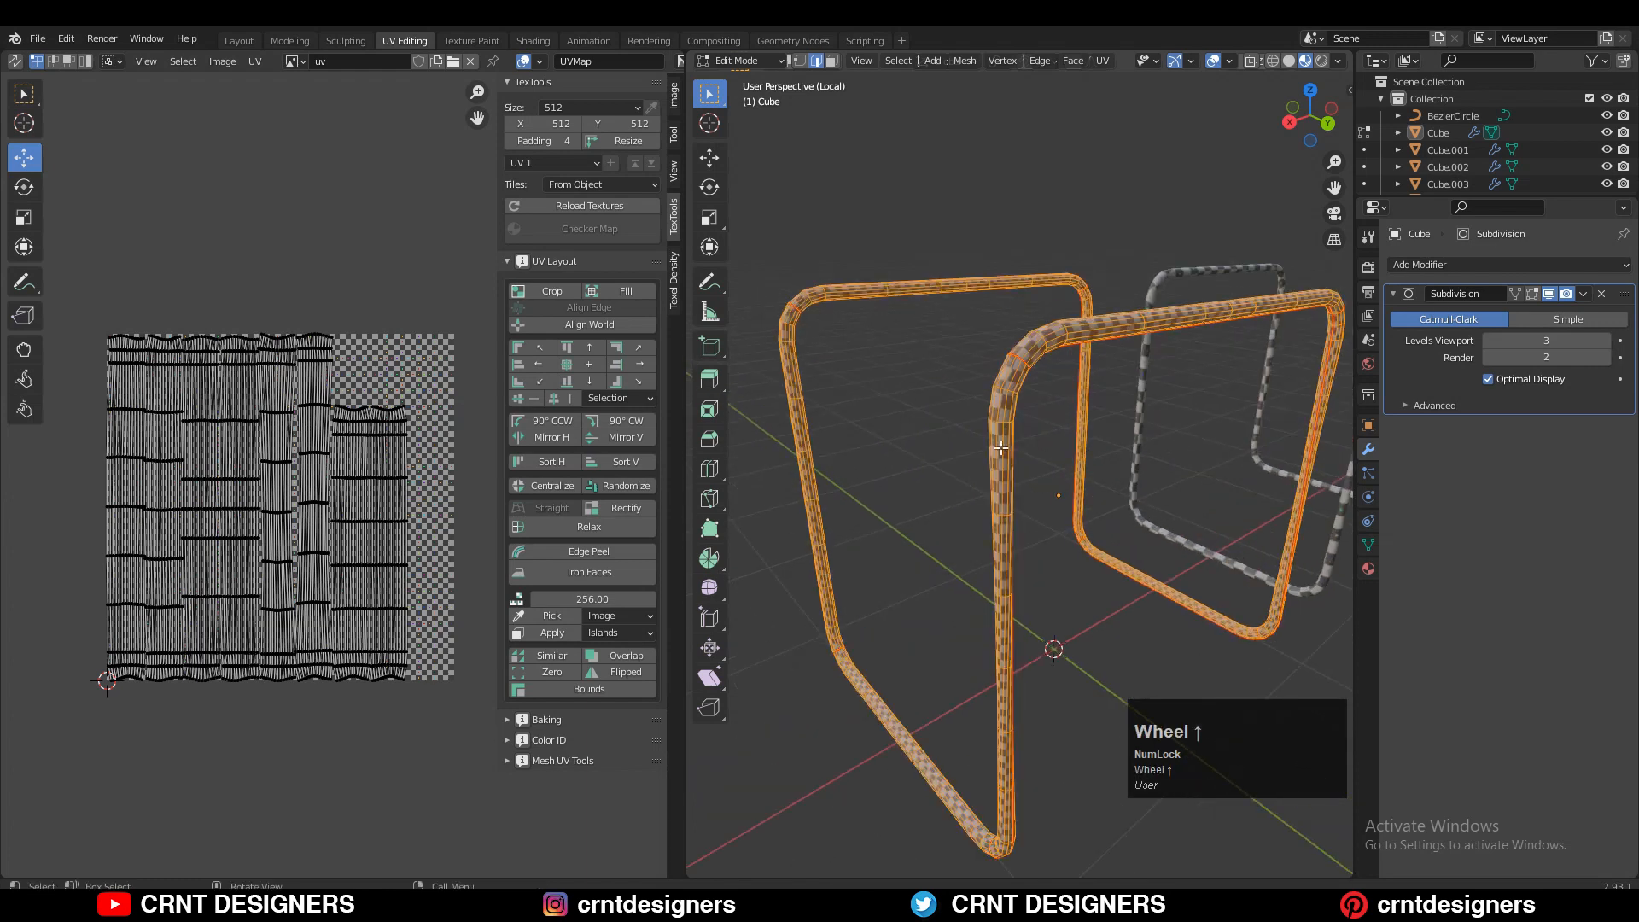
pyautogui.press('a')
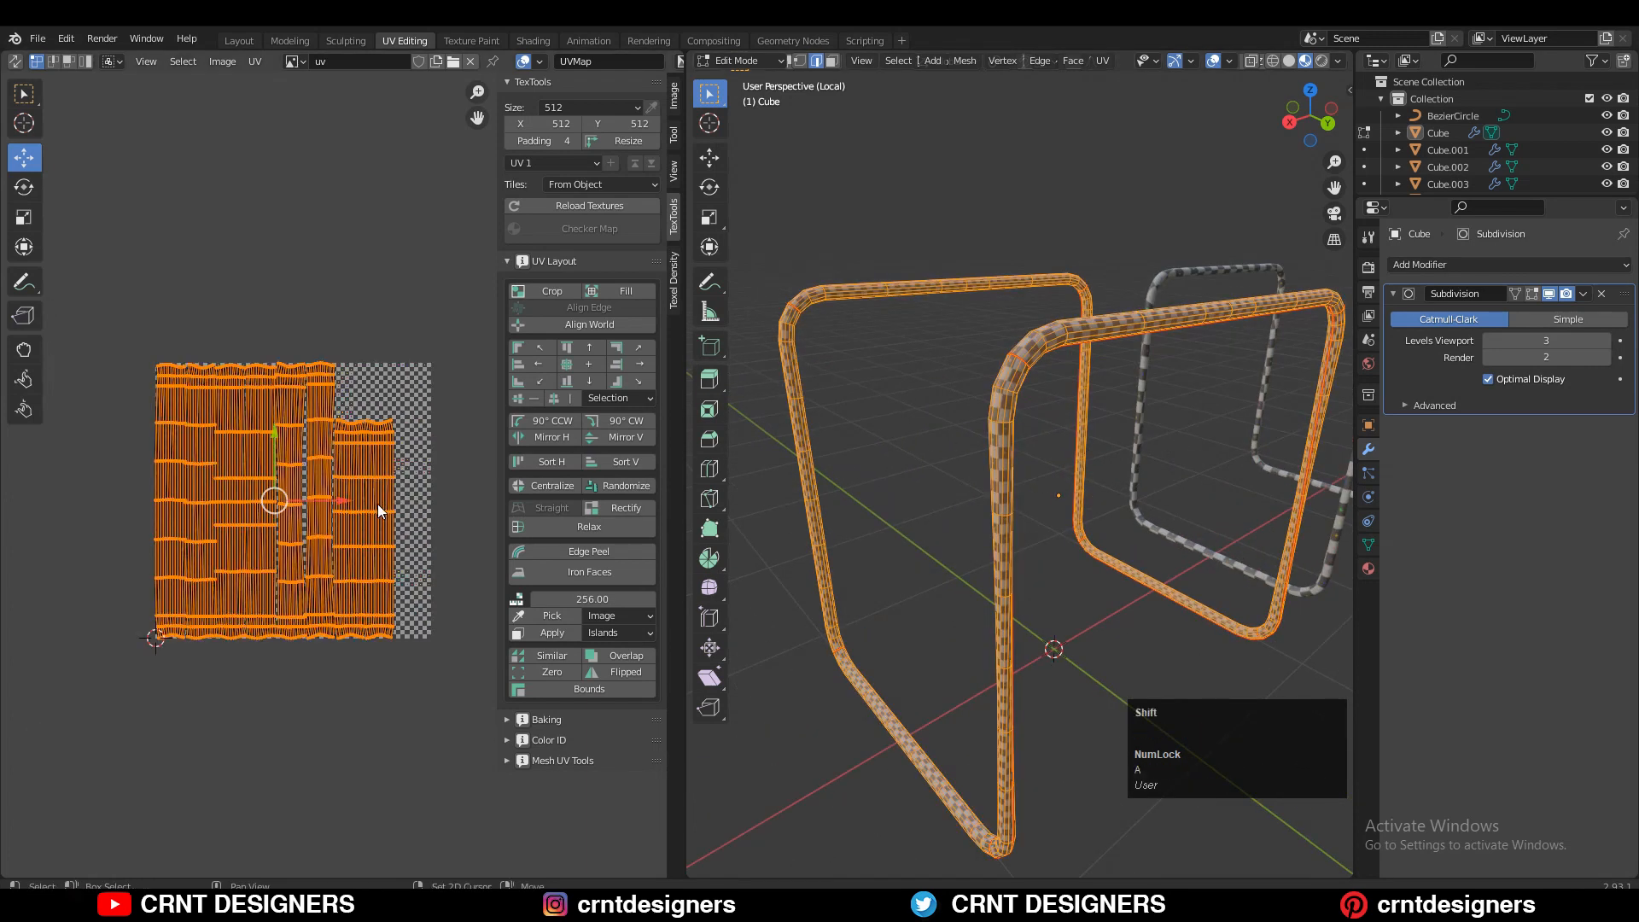
pyautogui.press('s')
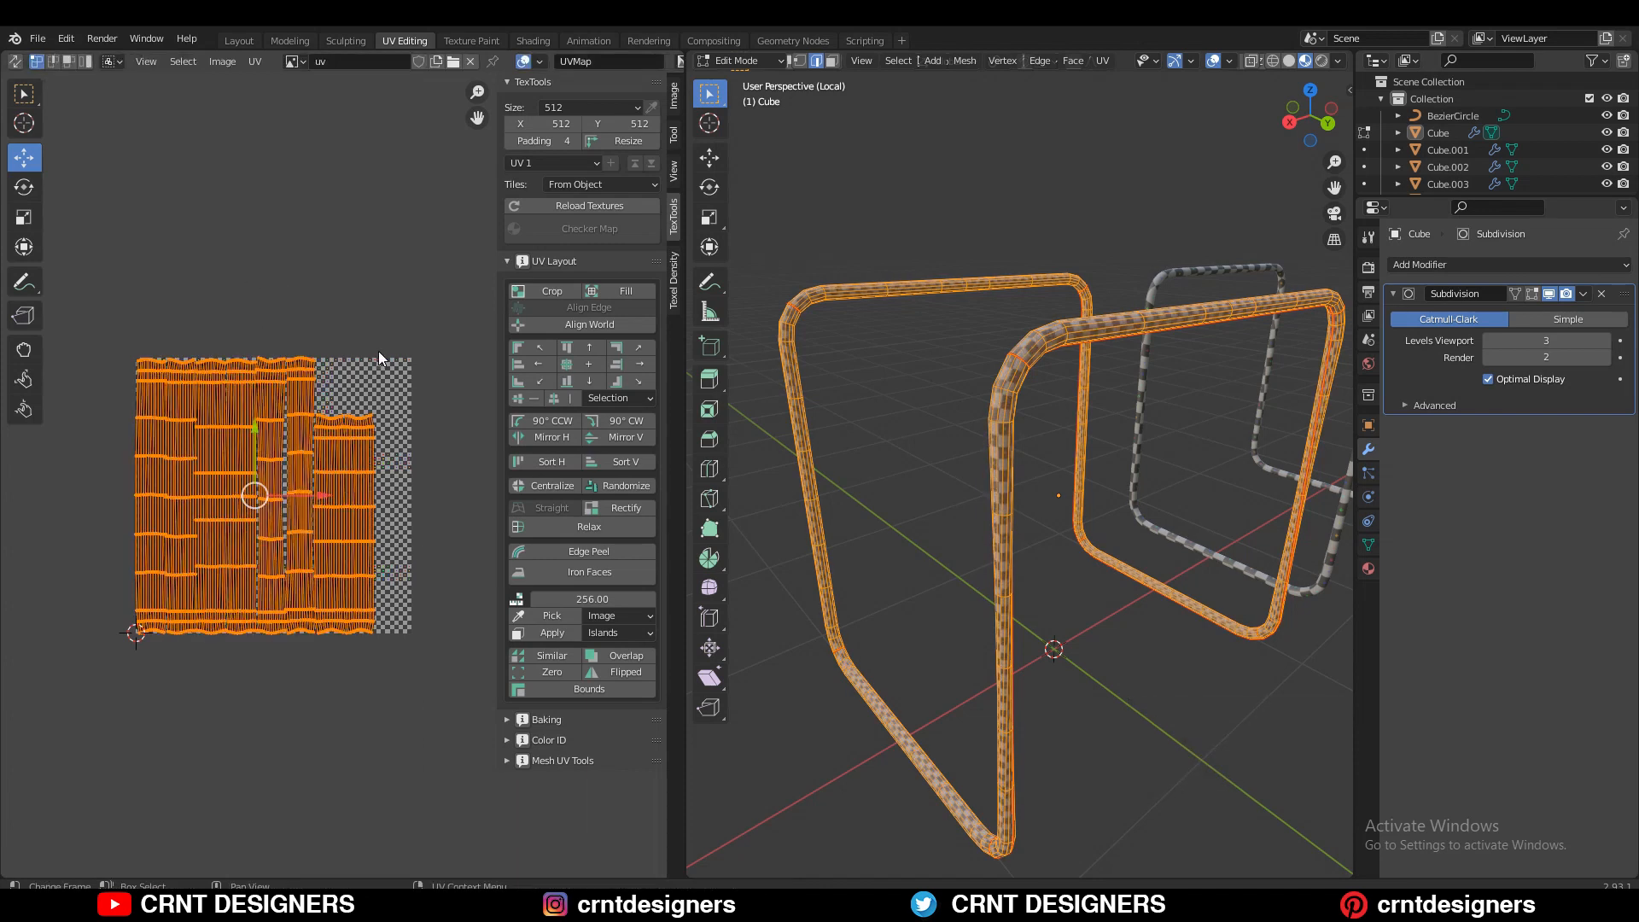
pyautogui.press('Tab')
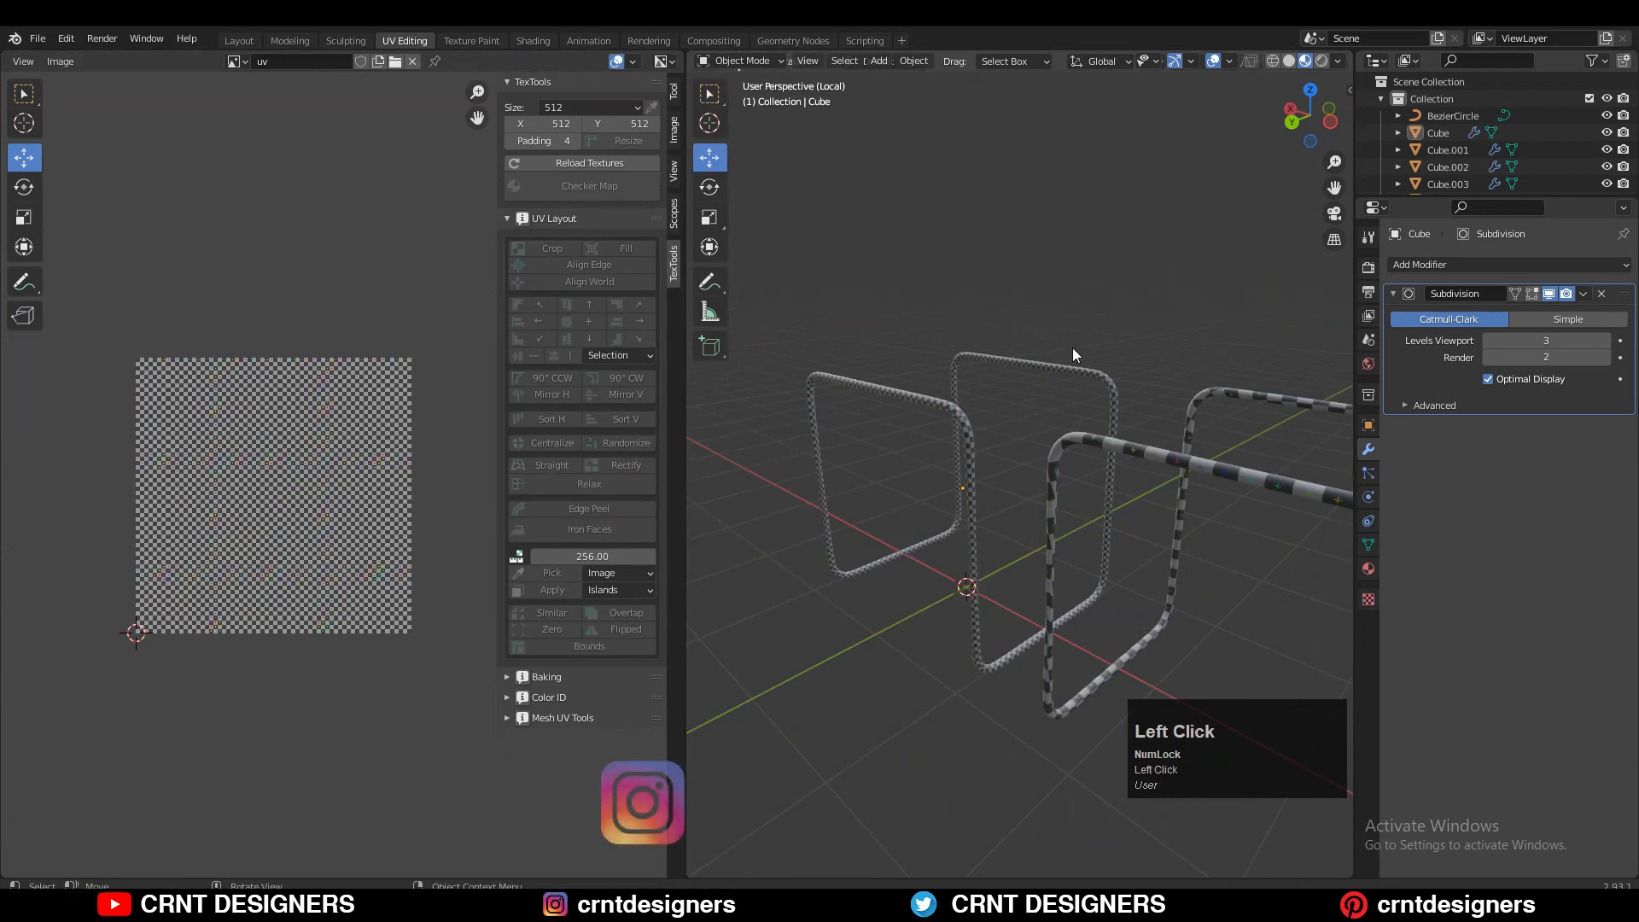
pyautogui.moveTo(1071, 355); pyautogui.dragTo(1201, 461)
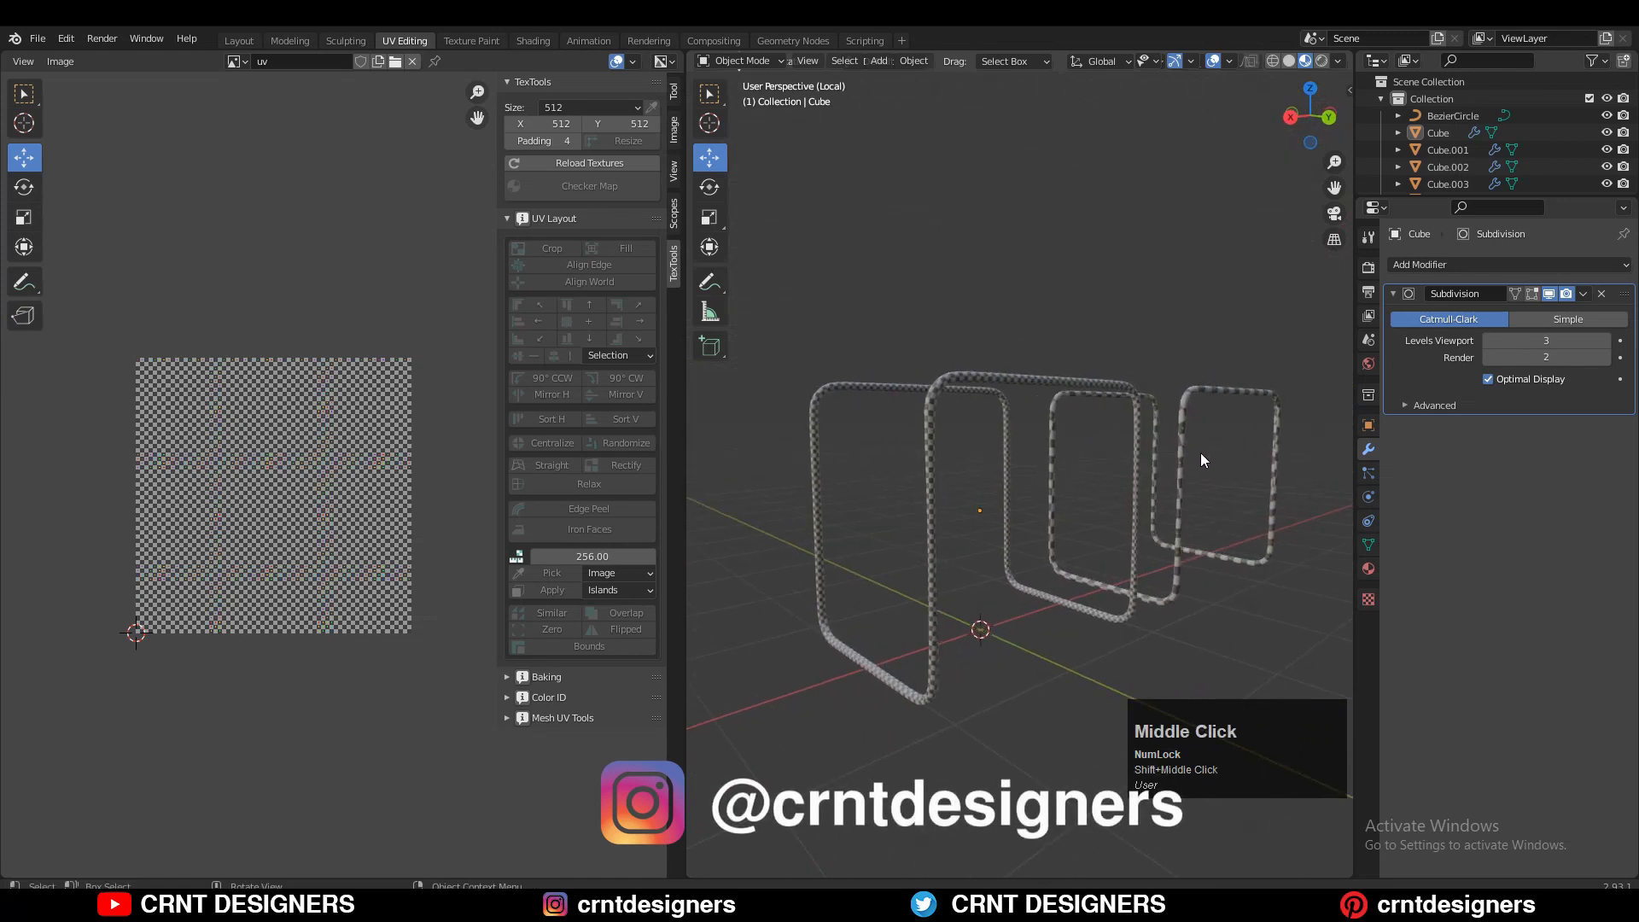
pyautogui.moveTo(1157, 449)
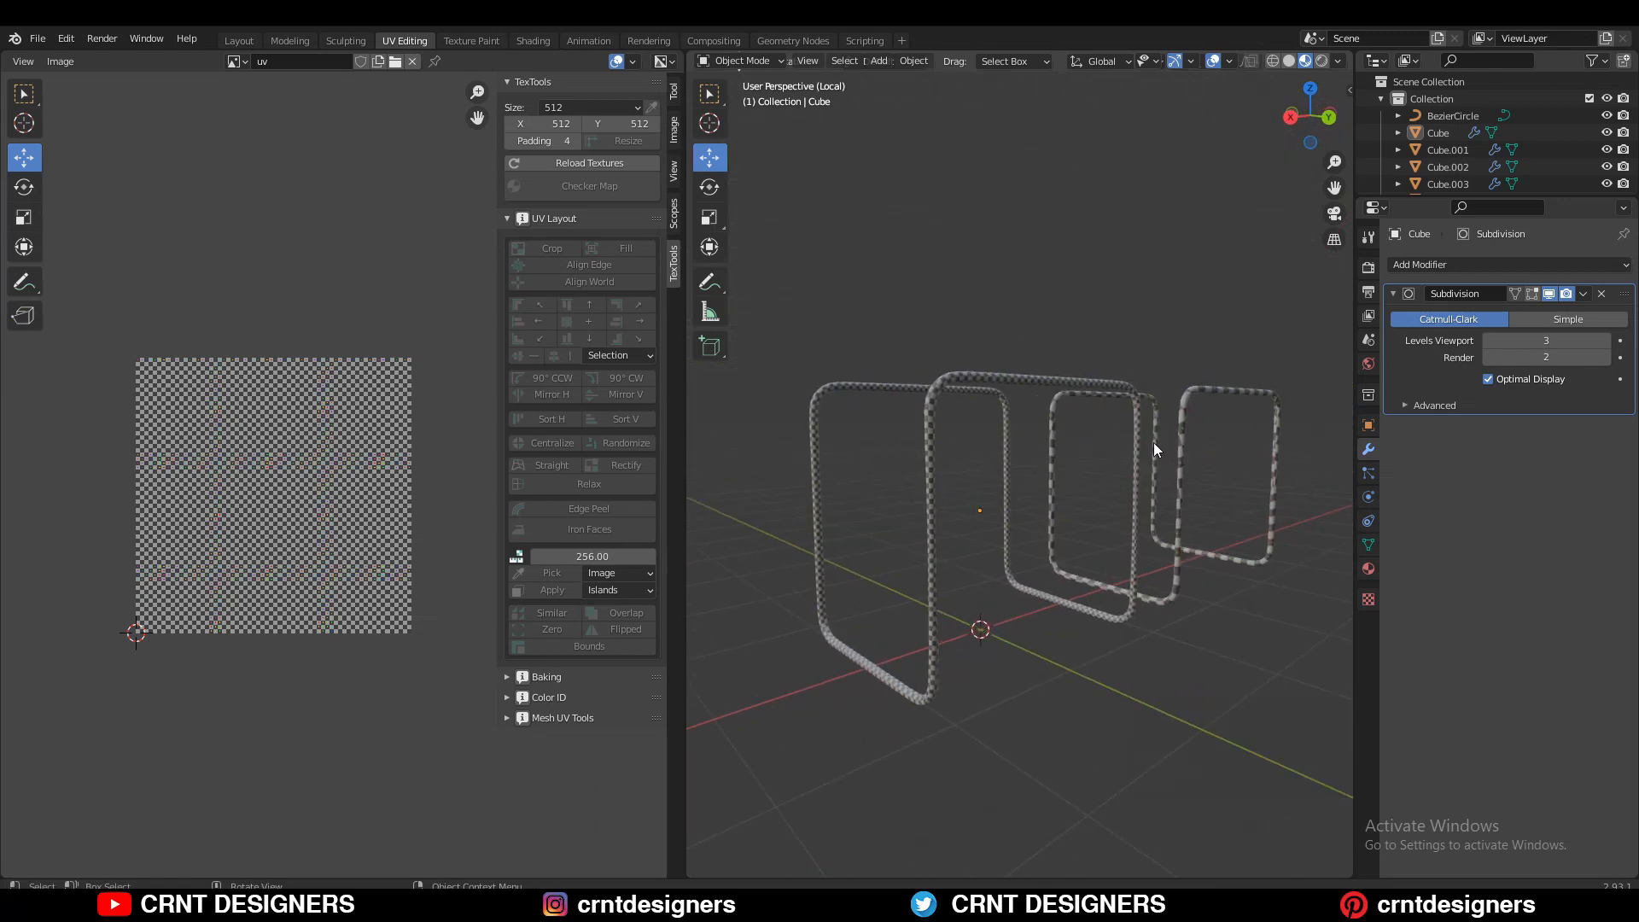
pyautogui.moveTo(1159, 453)
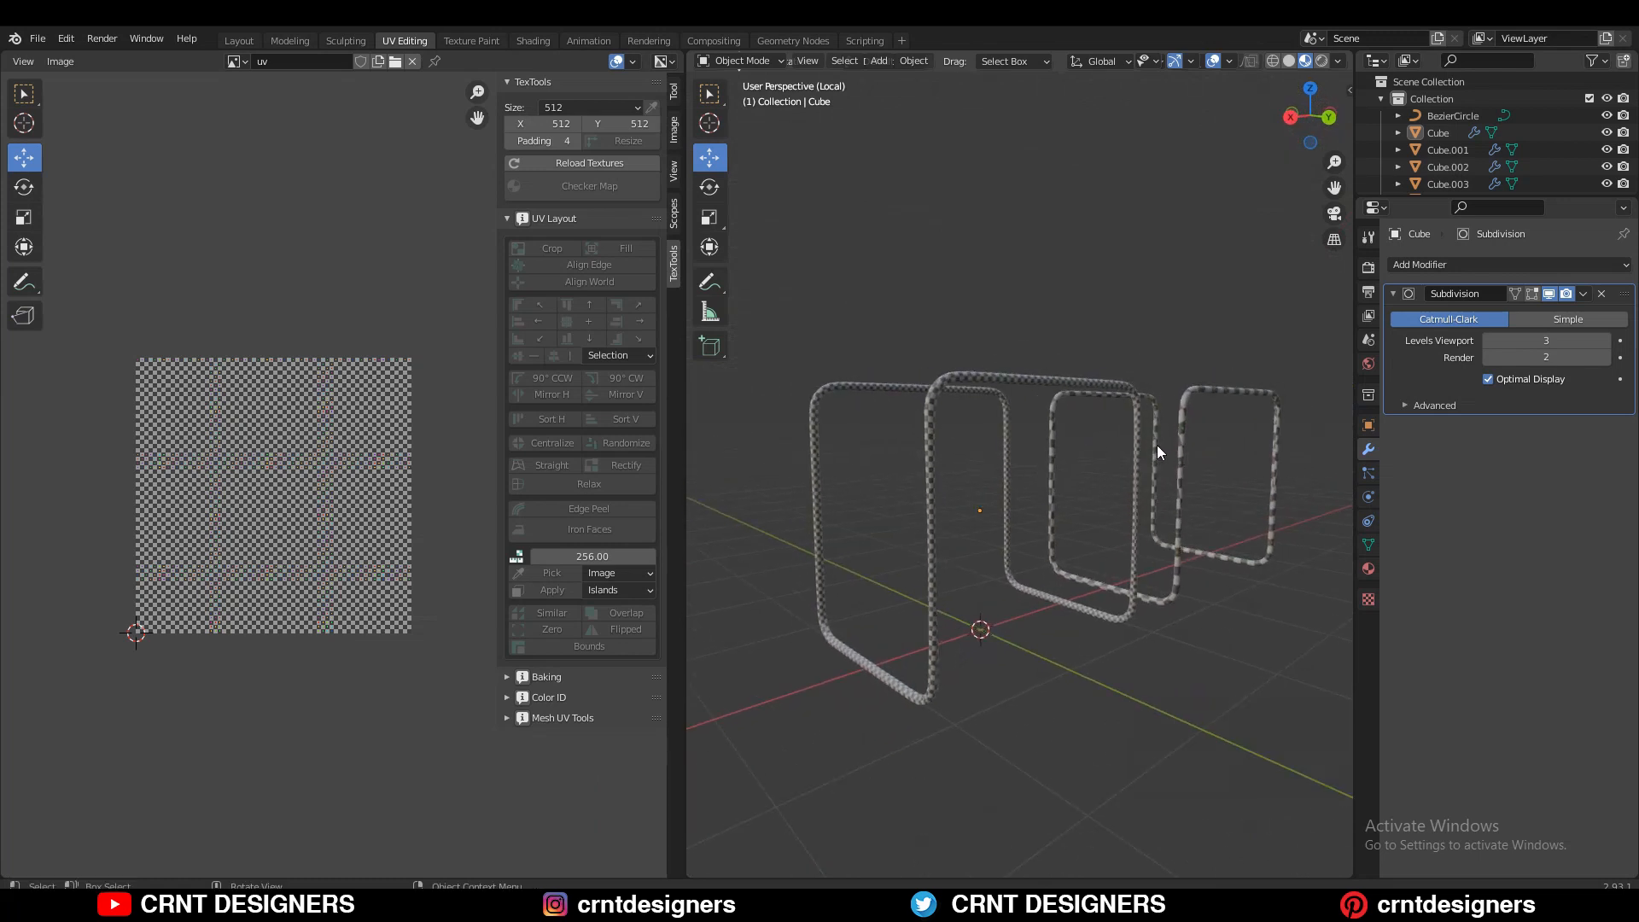